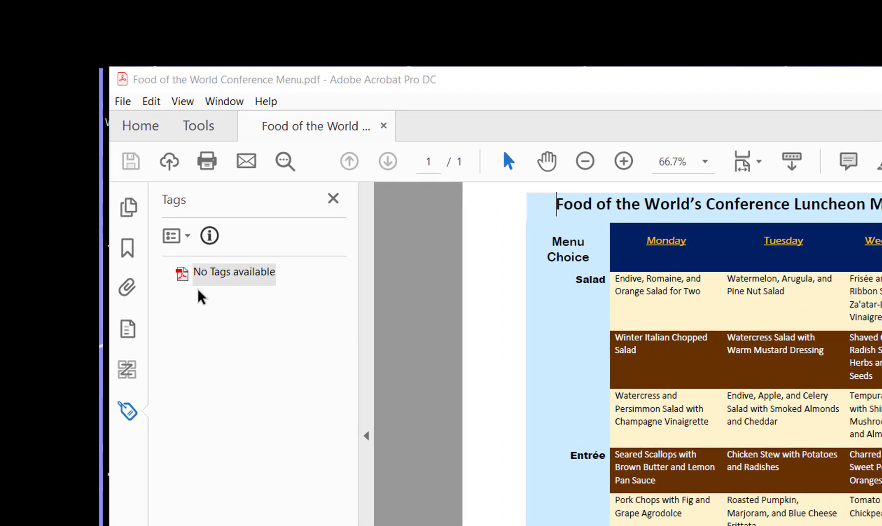
{"action": "mouse_move", "coordinate": [203, 379]}
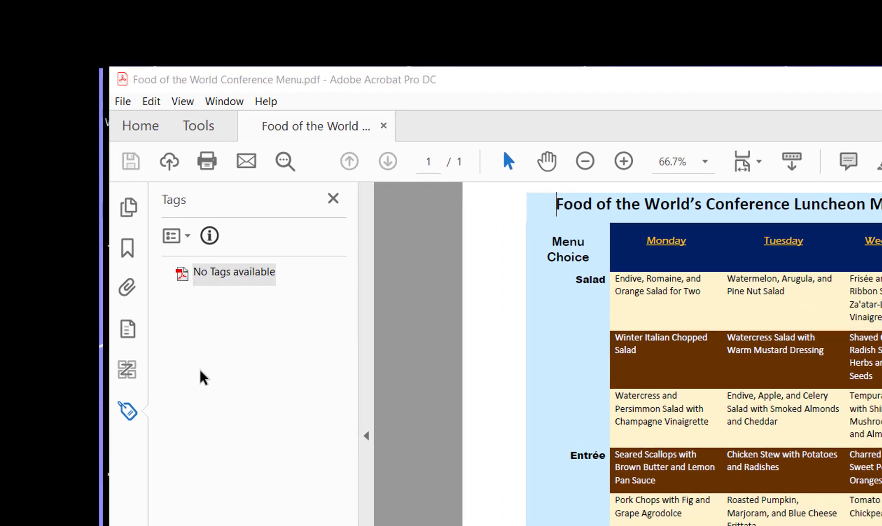
{"action": "mouse_move", "coordinate": [128, 371]}
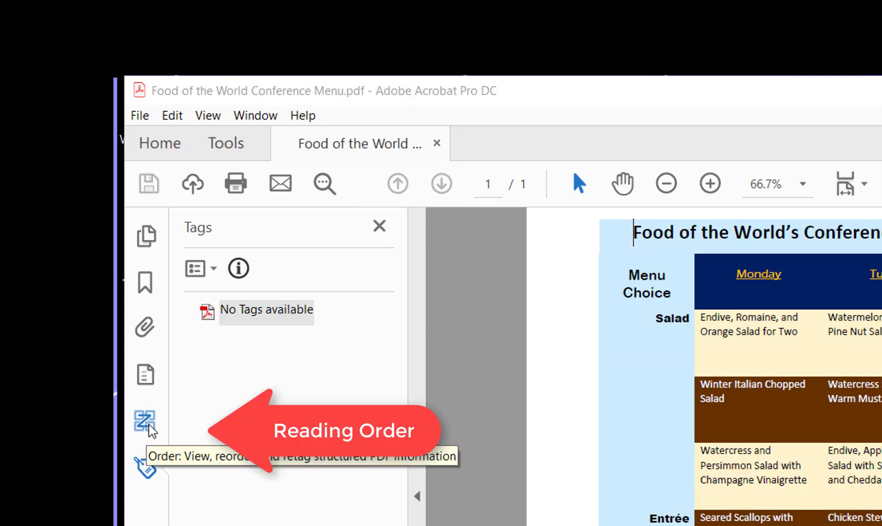
Show the Order panel for the untagged menu and bring up its options list.
{"action": "left_click", "coordinate": [144, 421]}
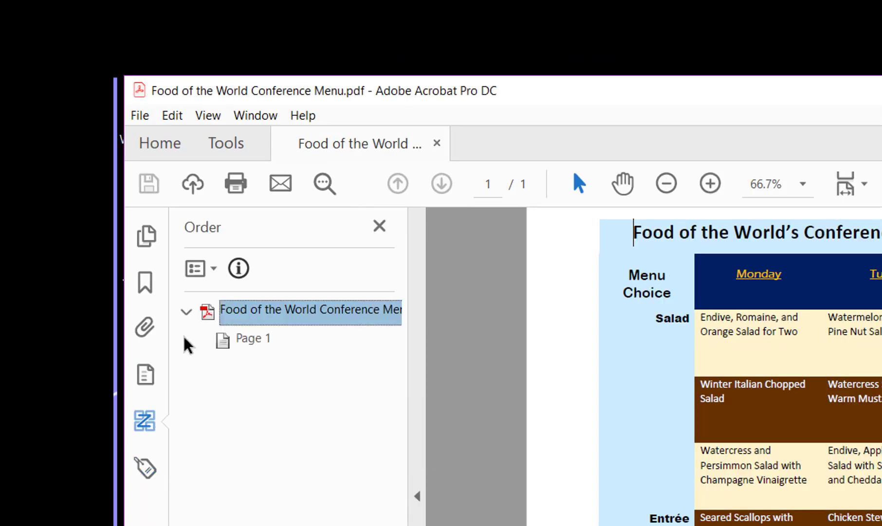
{"action": "left_click", "coordinate": [198, 268]}
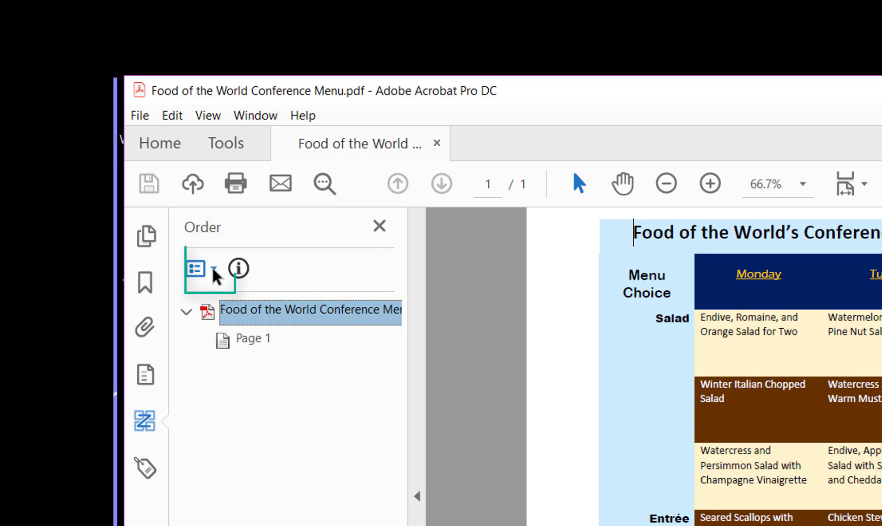
{"action": "left_click", "coordinate": [194, 268]}
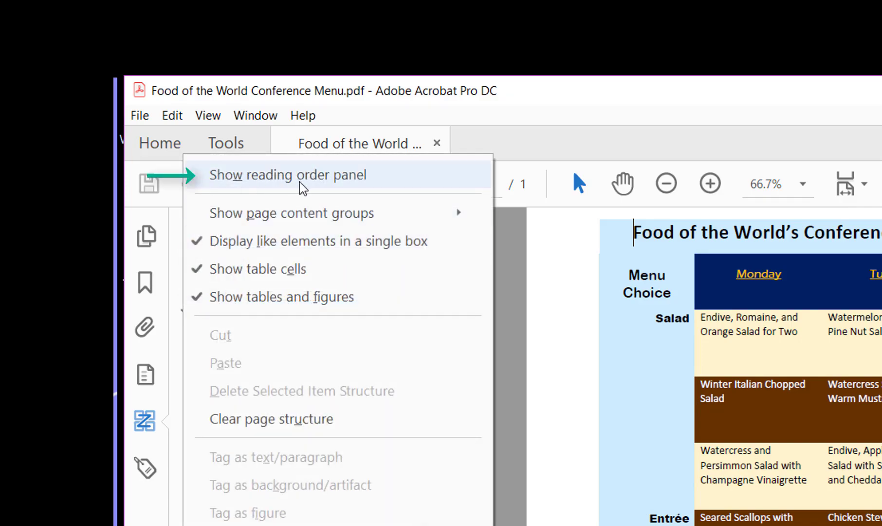
In the Reading Order tool, mark the menu title region and tag it as table cells.
{"action": "left_click", "coordinate": [287, 175]}
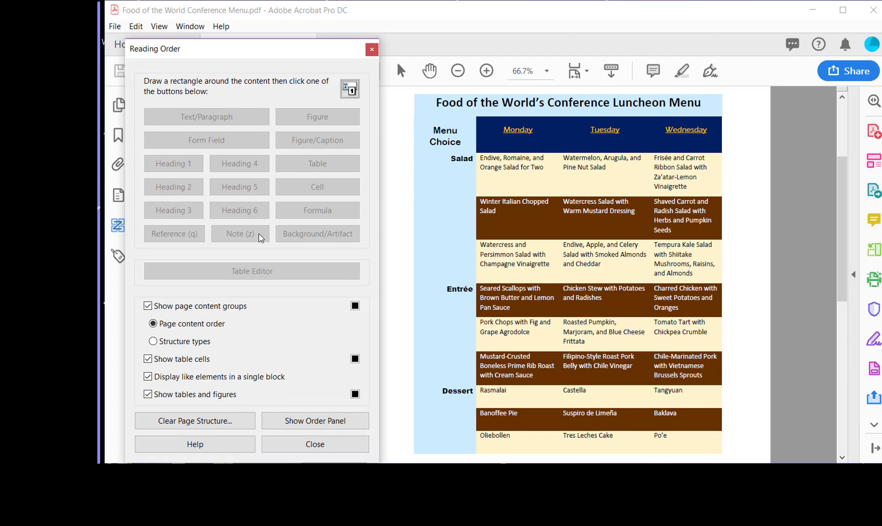
{"action": "mouse_move", "coordinate": [317, 240]}
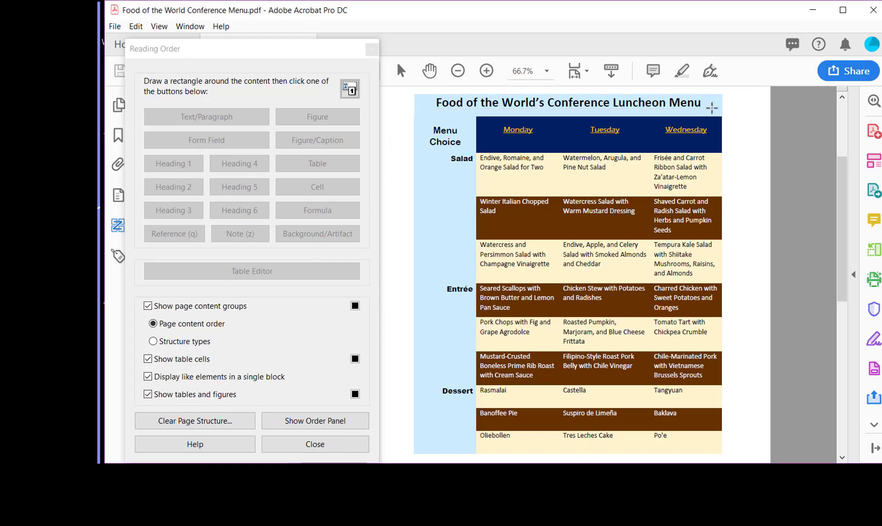
{"action": "left_click_drag", "start_coordinate": [434, 81], "coordinate": [713, 110]}
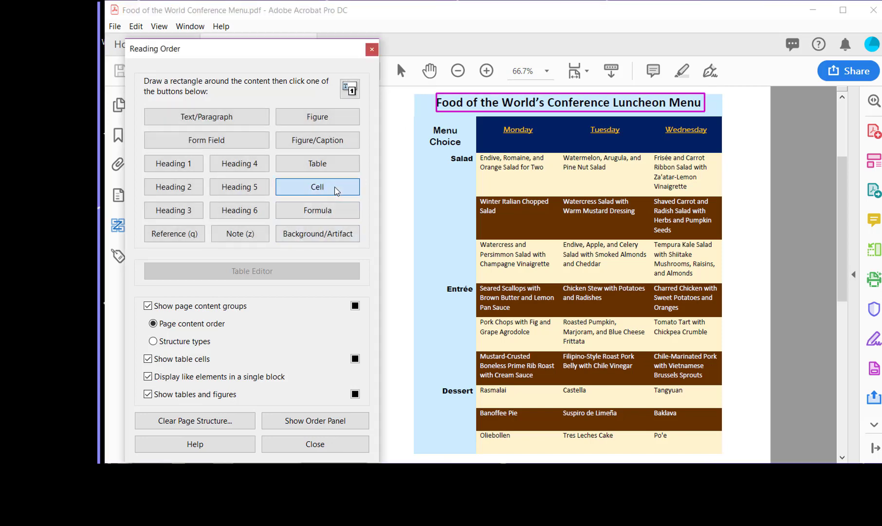
{"action": "left_click", "coordinate": [316, 187]}
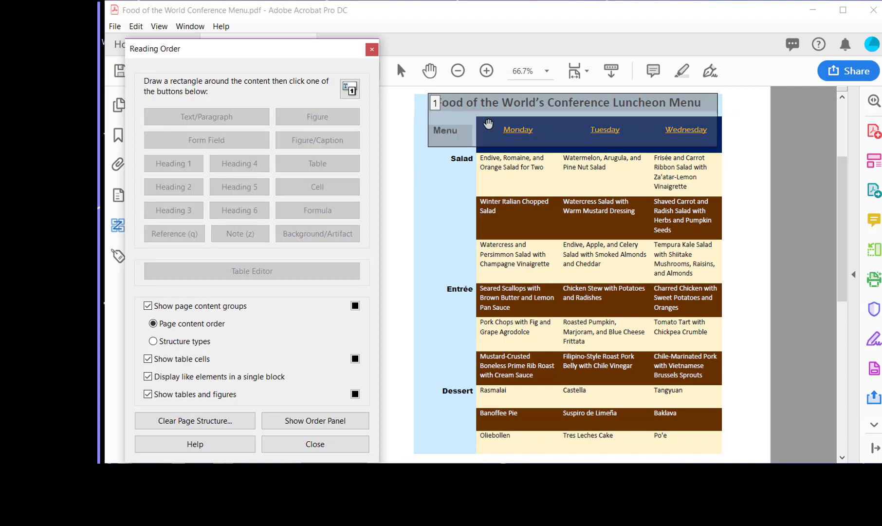
{"action": "mouse_move", "coordinate": [555, 148]}
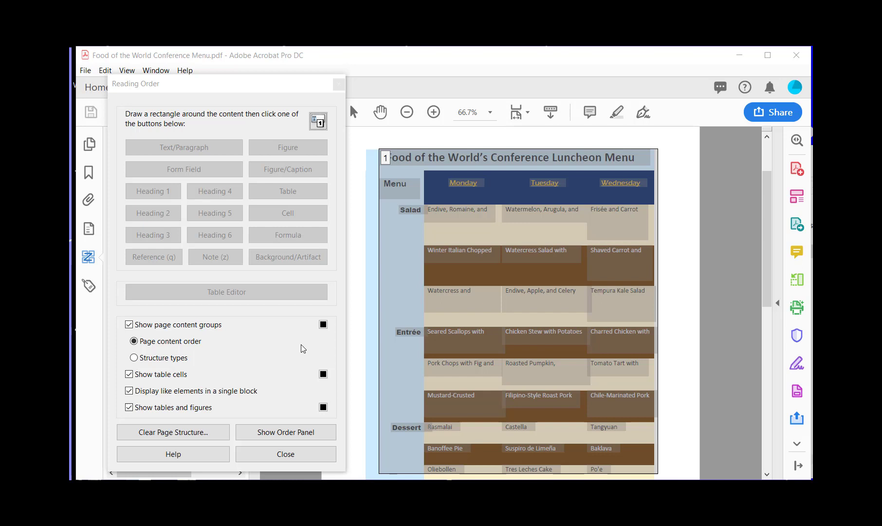
{"action": "mouse_move", "coordinate": [101, 292]}
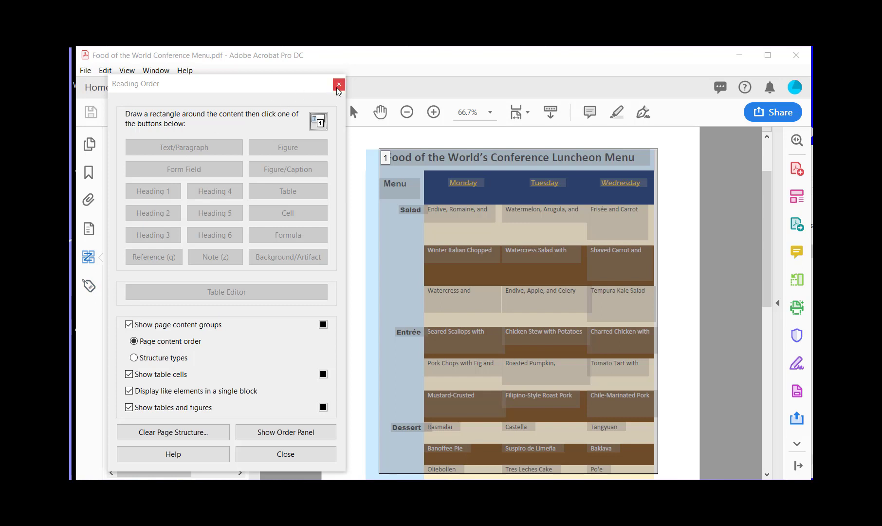
Close Reading Order, show the Tags tree and start a new tag from its root.
{"action": "left_click", "coordinate": [338, 85]}
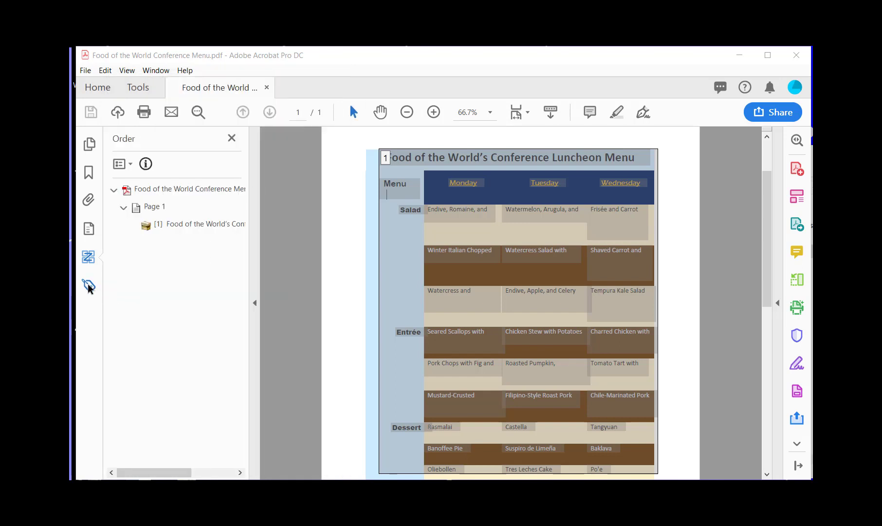
{"action": "left_click", "coordinate": [88, 287]}
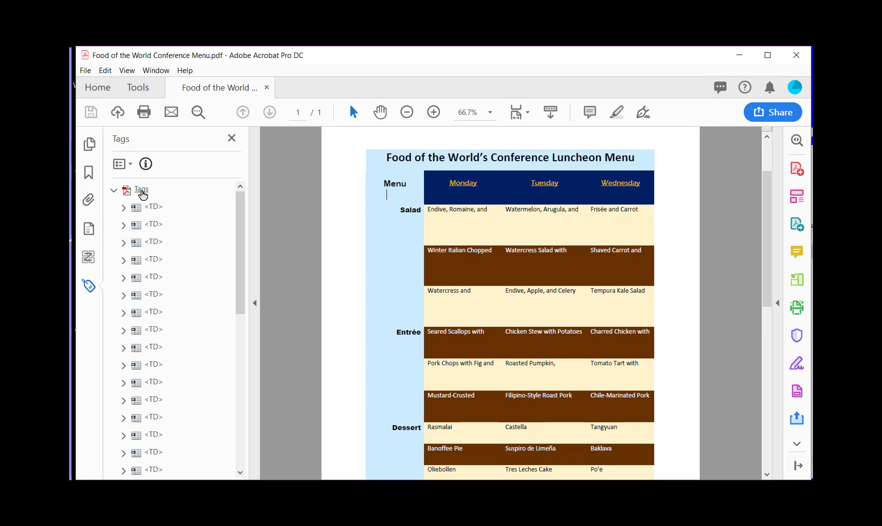
{"action": "right_click", "coordinate": [141, 190]}
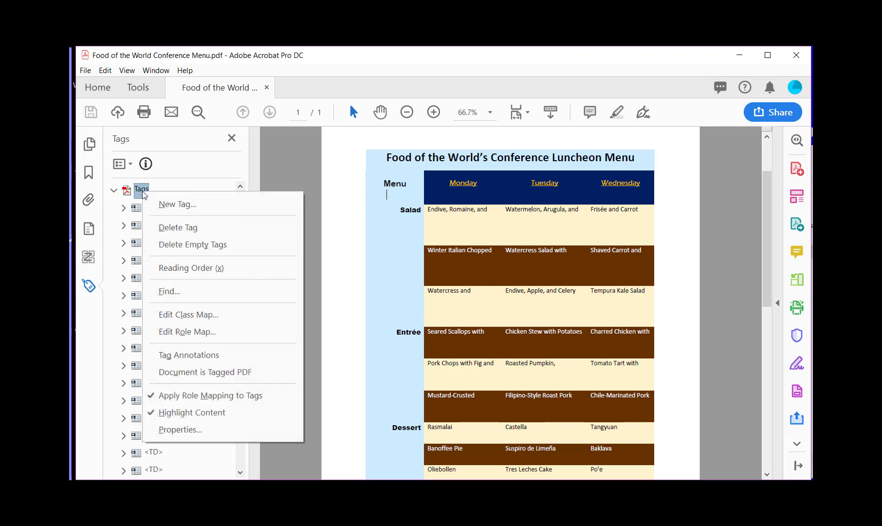
{"action": "left_click", "coordinate": [176, 204]}
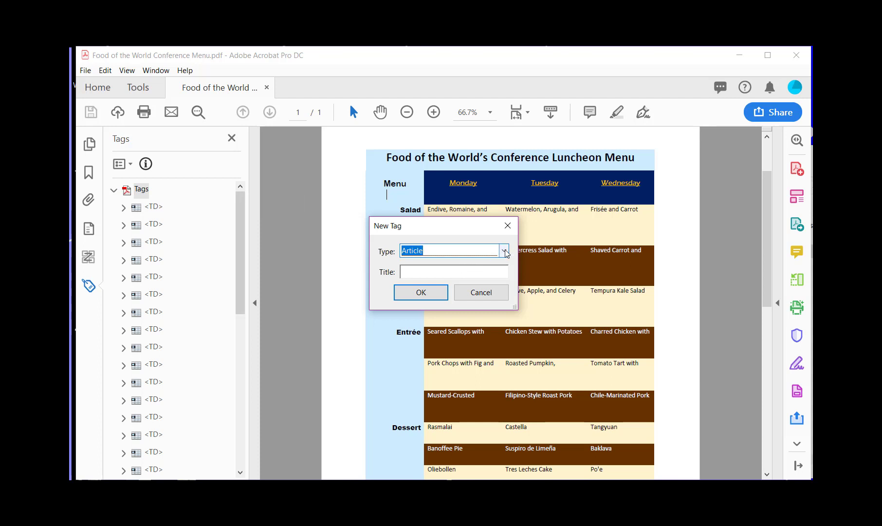
Create the new tag with type Table and select it in the tree.
{"action": "left_click", "coordinate": [503, 250]}
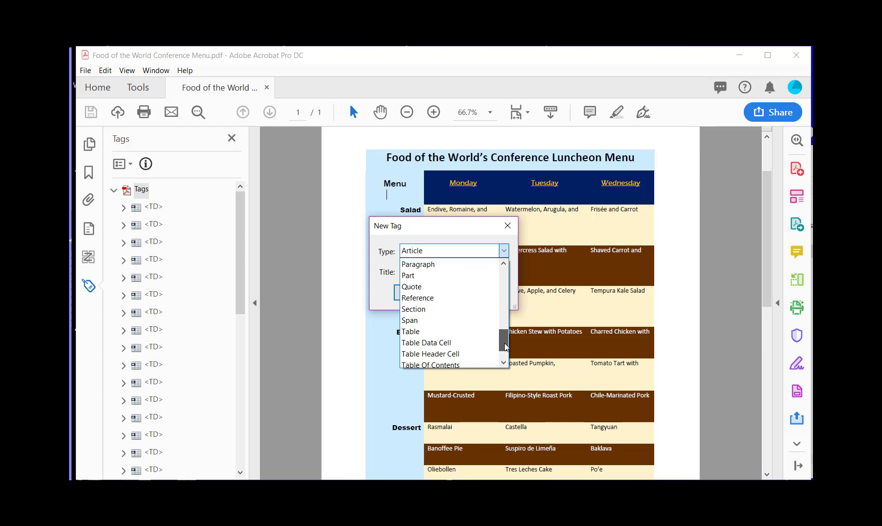
{"action": "left_click", "coordinate": [410, 332]}
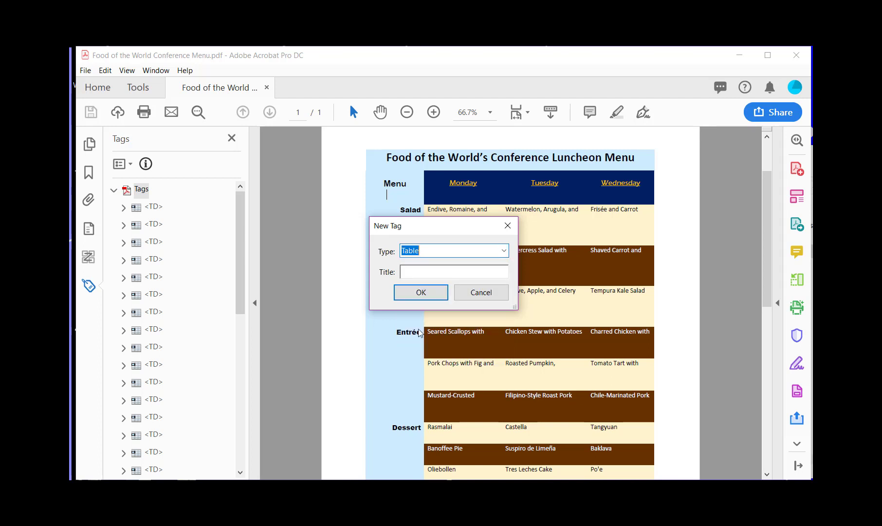
{"action": "left_click", "coordinate": [421, 292]}
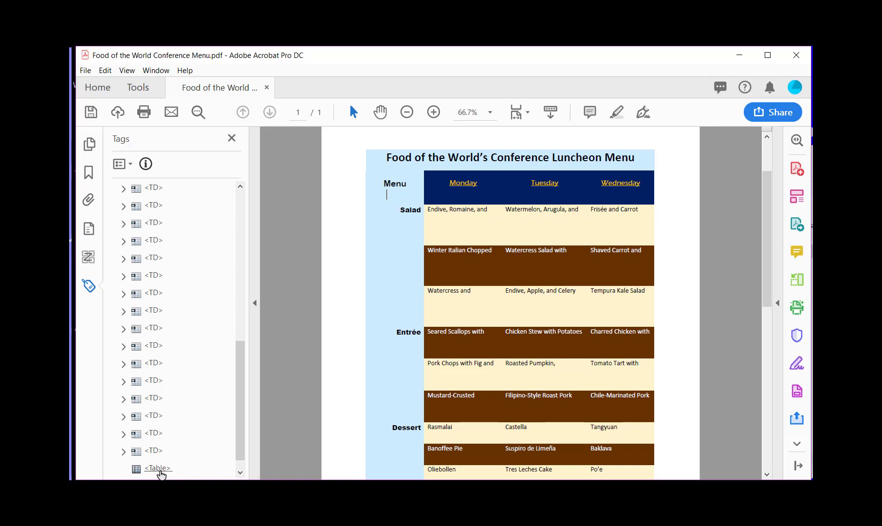
{"action": "left_click", "coordinate": [158, 469]}
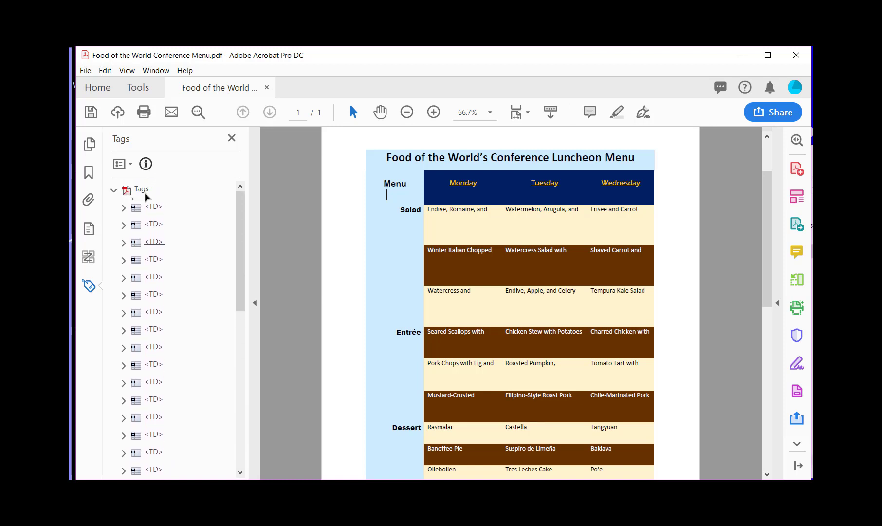
Move the Table tag first under the root and start a new tag inside it.
{"action": "left_click", "coordinate": [141, 189]}
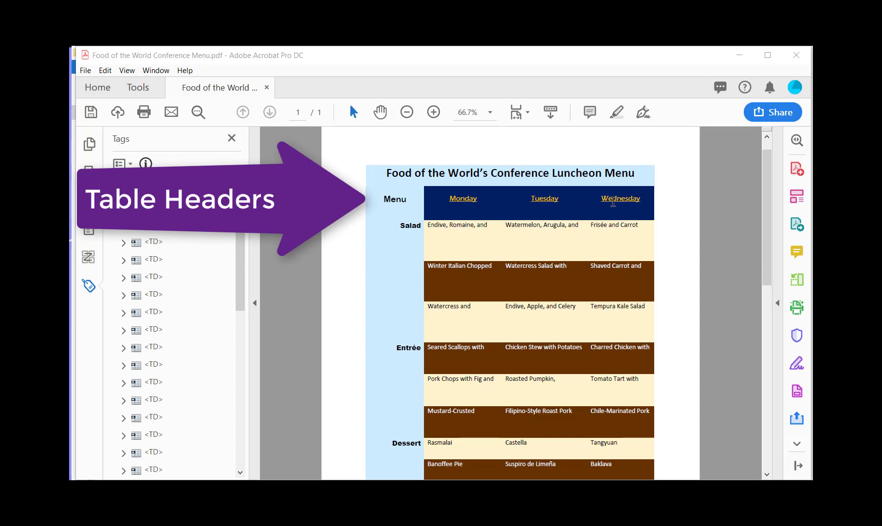
{"action": "mouse_move", "coordinate": [617, 202]}
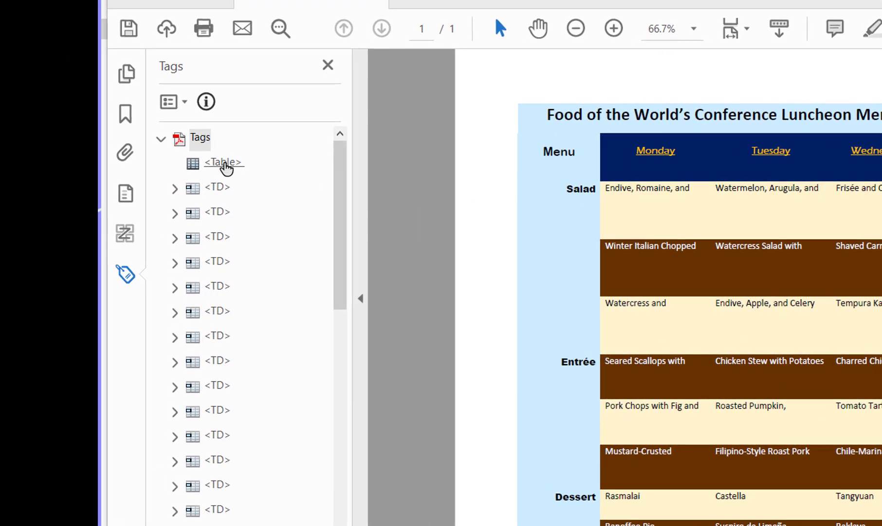
{"action": "left_click", "coordinate": [223, 163]}
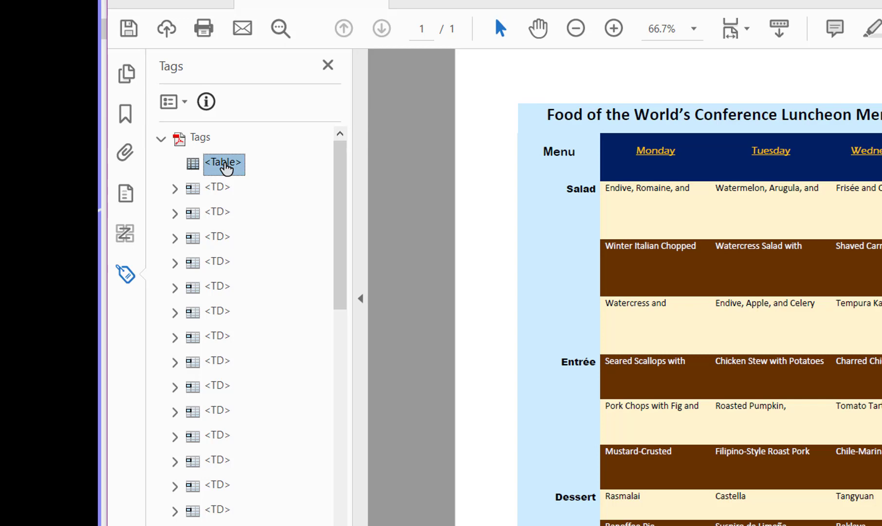
{"action": "right_click", "coordinate": [223, 163]}
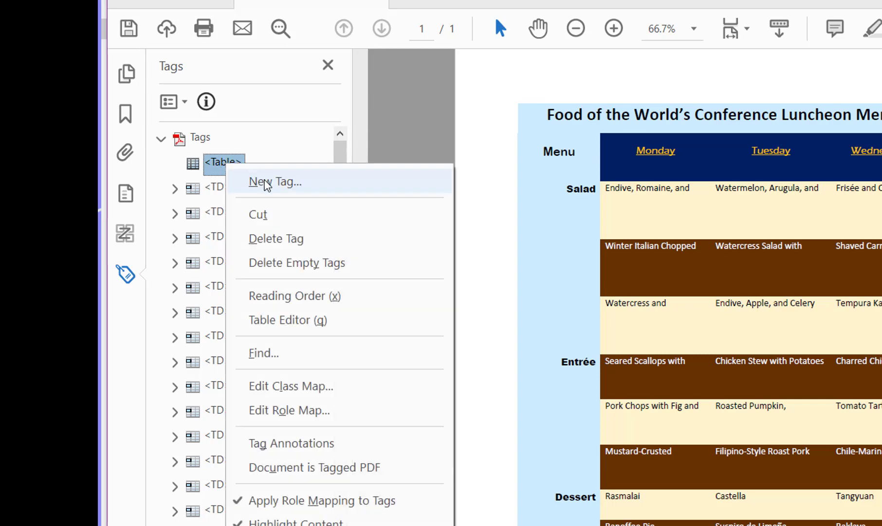
{"action": "left_click", "coordinate": [276, 183]}
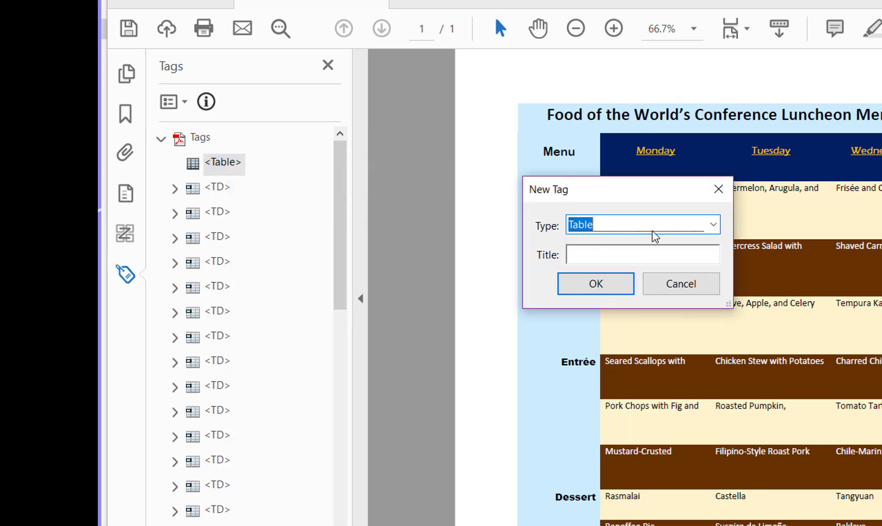
Make the new tag a Table Row (TR) and prepare to add further row tags.
{"action": "left_click", "coordinate": [713, 224]}
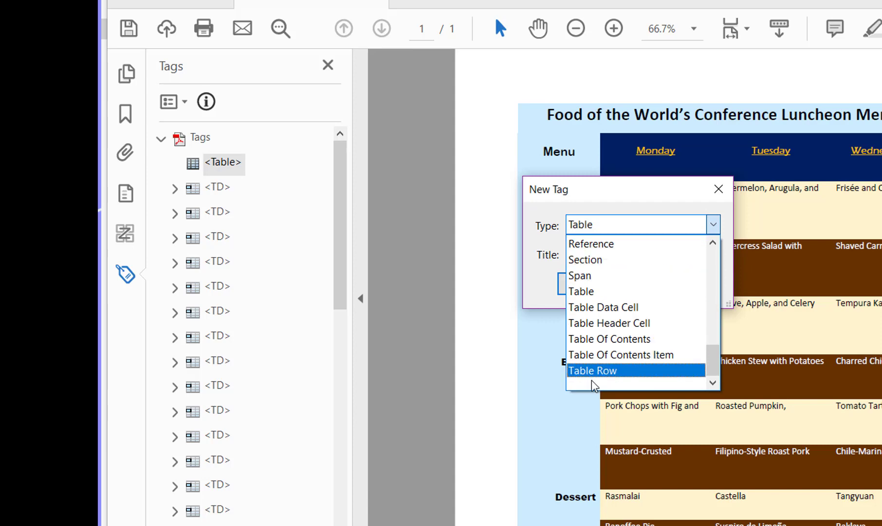
{"action": "left_click", "coordinate": [593, 370]}
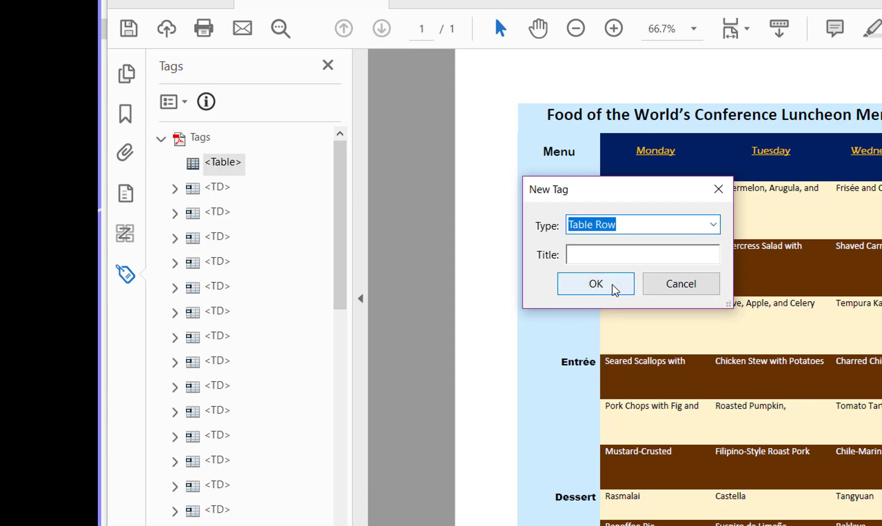
{"action": "left_click", "coordinate": [595, 284]}
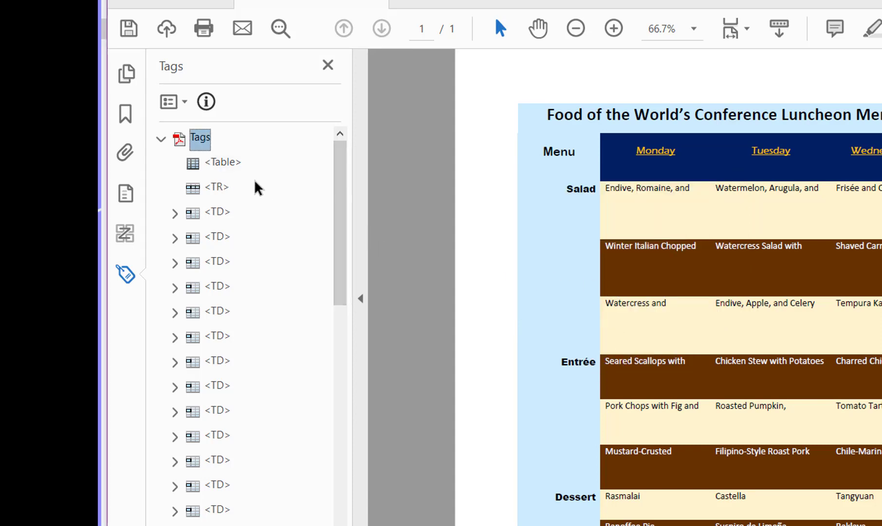
{"action": "right_click", "coordinate": [222, 162]}
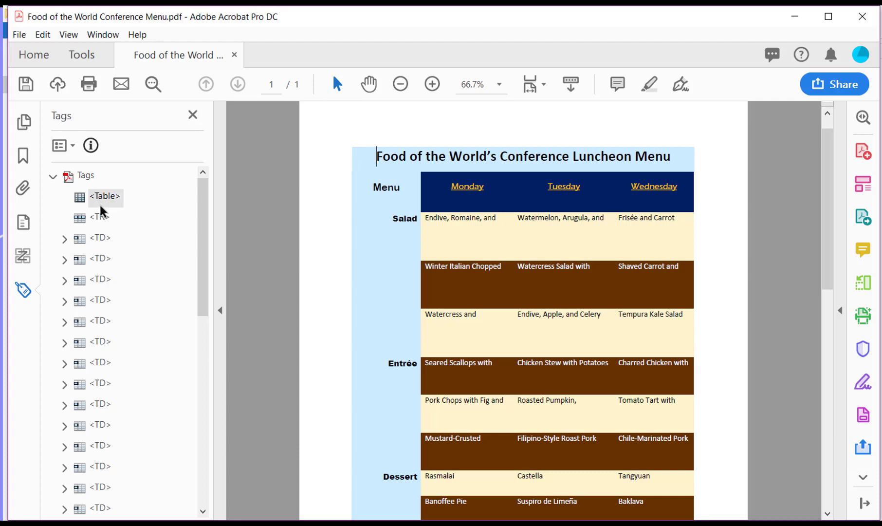
{"action": "right_click", "coordinate": [104, 197]}
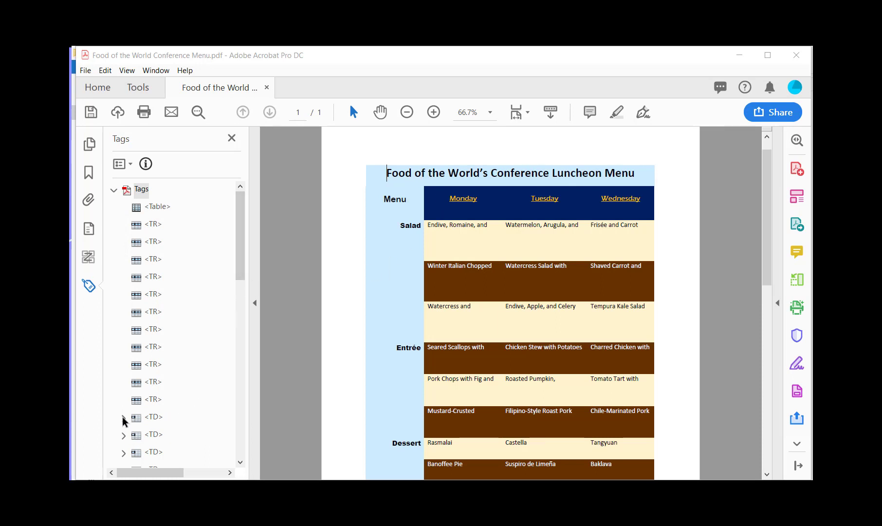
Group the title cell and remaining TD cells into their TR rows, then collapse the rows.
{"action": "left_click", "coordinate": [124, 418]}
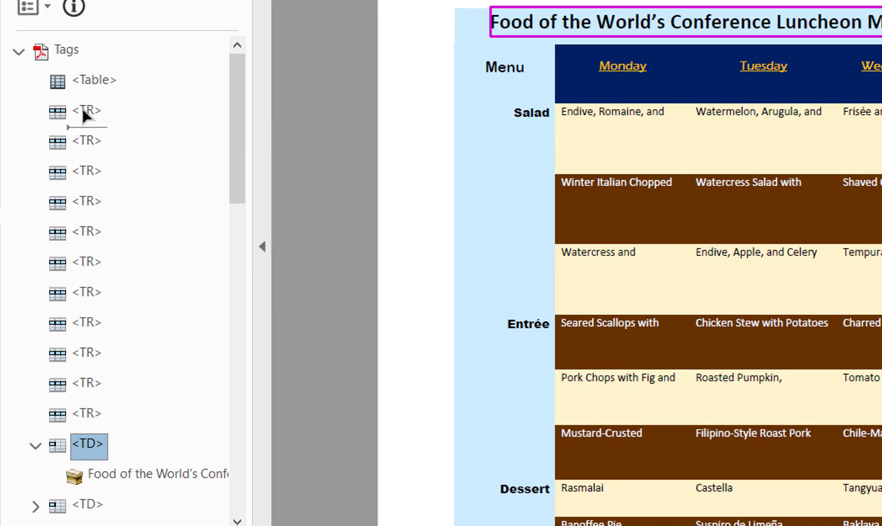
{"action": "left_click", "coordinate": [35, 111]}
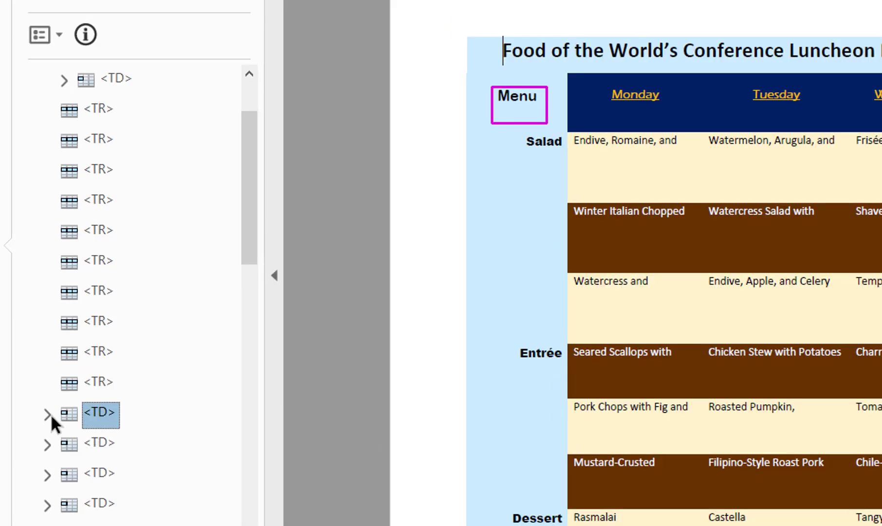
{"action": "left_click", "coordinate": [47, 415]}
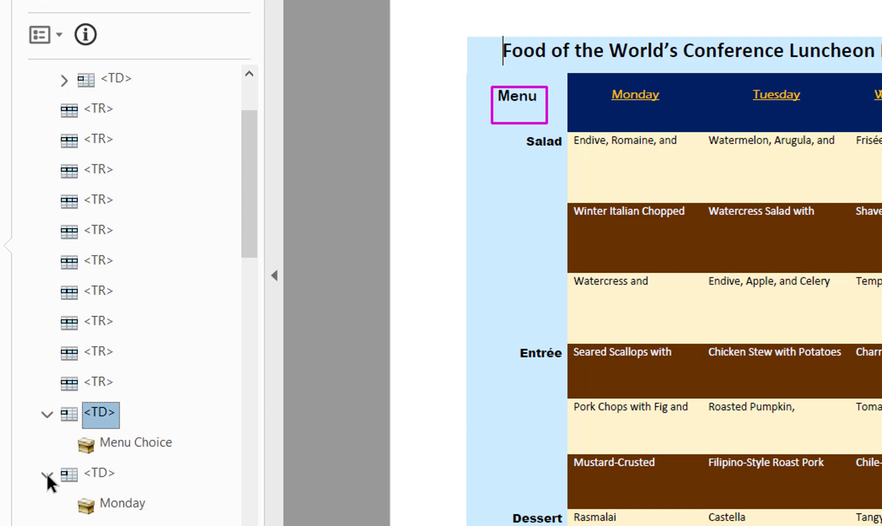
{"action": "scroll", "scroll_direction": "down", "scroll_amount": 3}
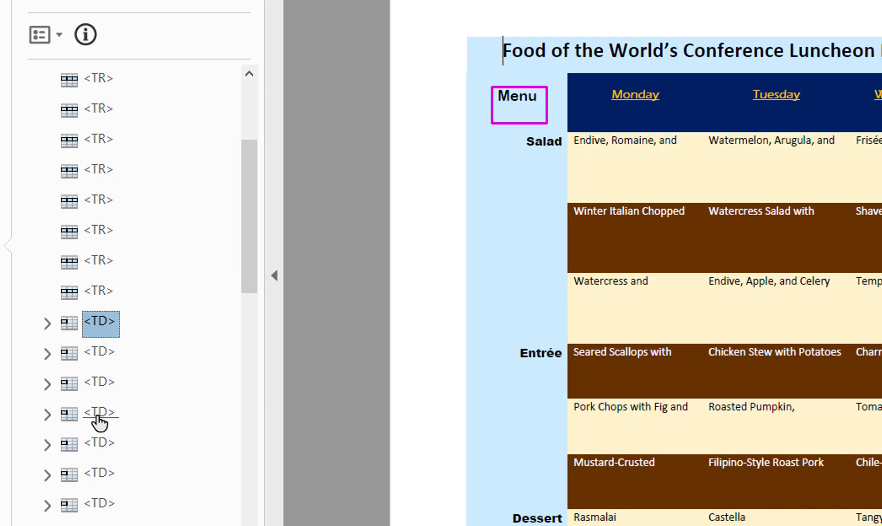
{"action": "left_click", "coordinate": [101, 415]}
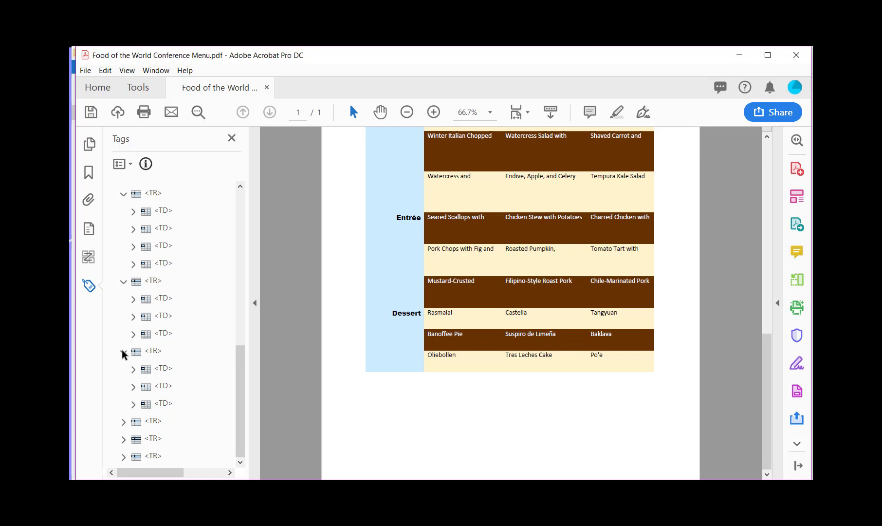
{"action": "left_click", "coordinate": [122, 351]}
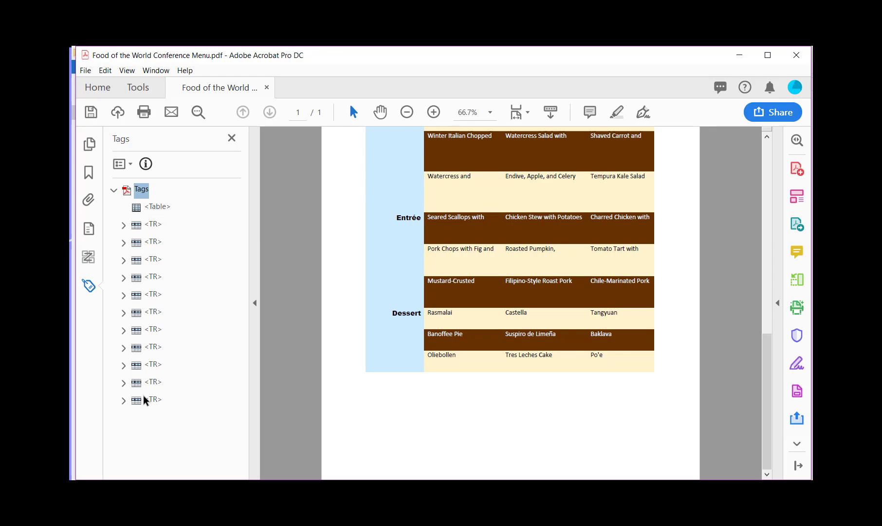
Retag the title cell in the first row as TH.
{"action": "left_click", "coordinate": [124, 225]}
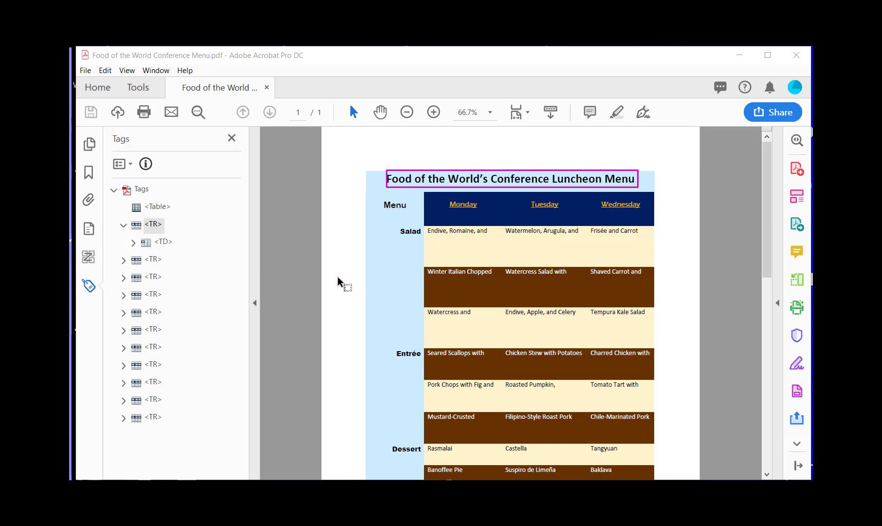
{"action": "mouse_move", "coordinate": [340, 284]}
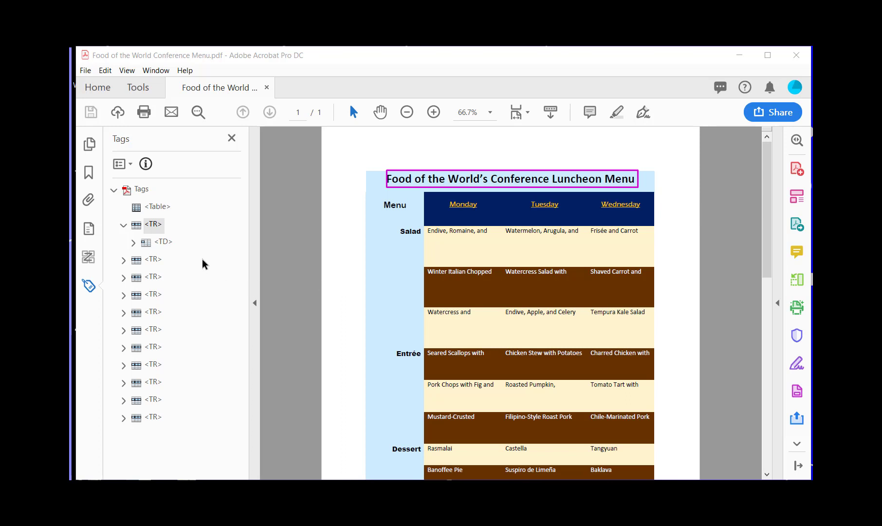
{"action": "mouse_move", "coordinate": [425, 178]}
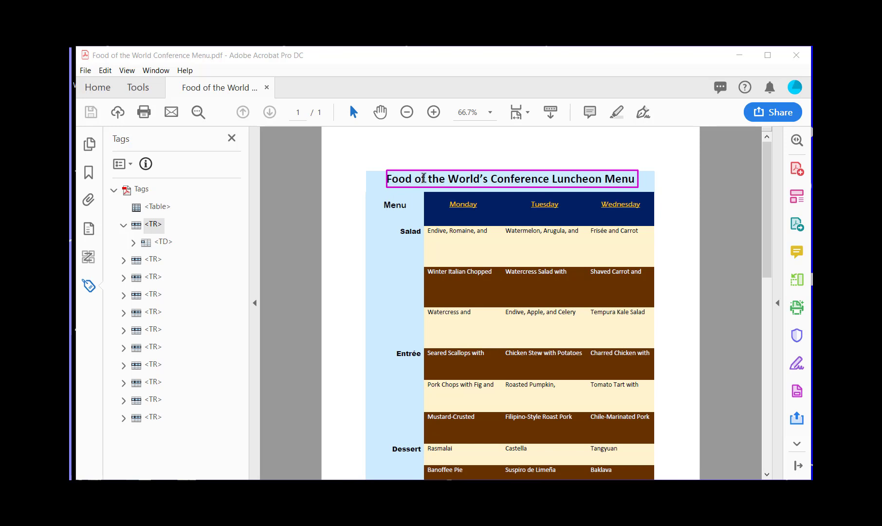
{"action": "mouse_move", "coordinate": [309, 232]}
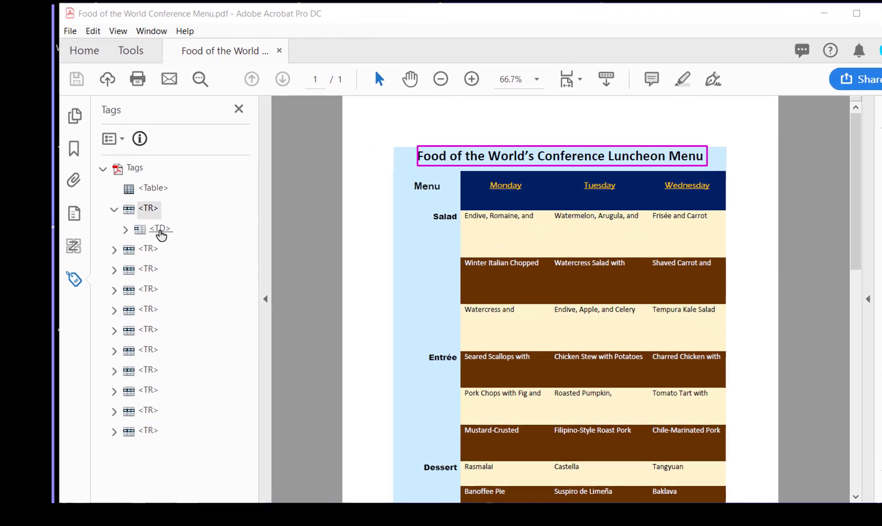
{"action": "left_click", "coordinate": [126, 230]}
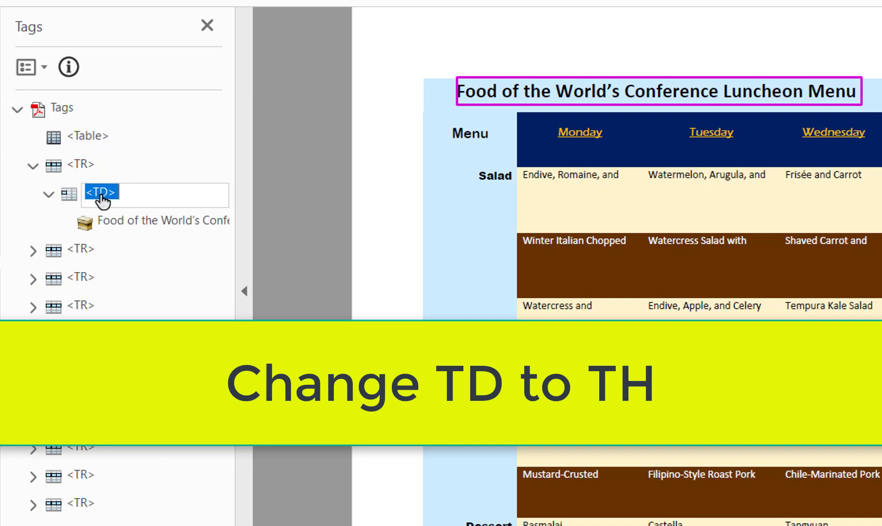
{"action": "double_click", "coordinate": [100, 193]}
{"action": "type", "text": "H"}
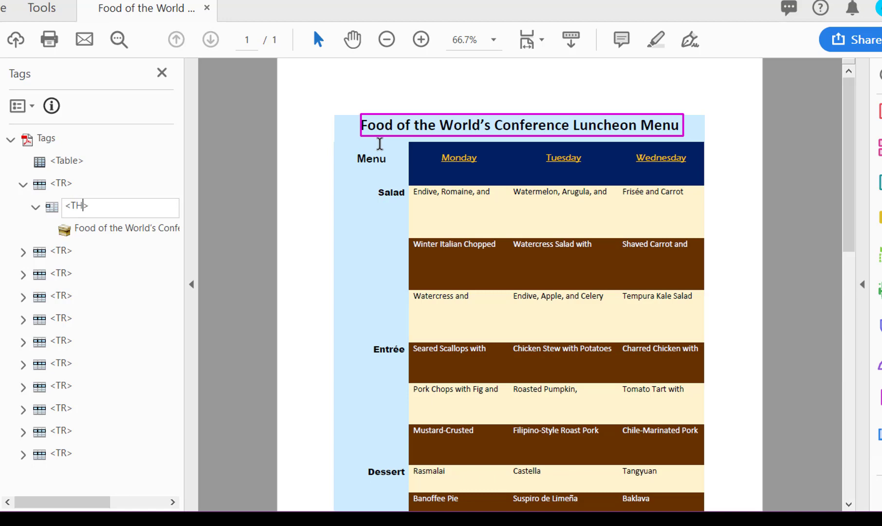
{"action": "mouse_move", "coordinate": [65, 267]}
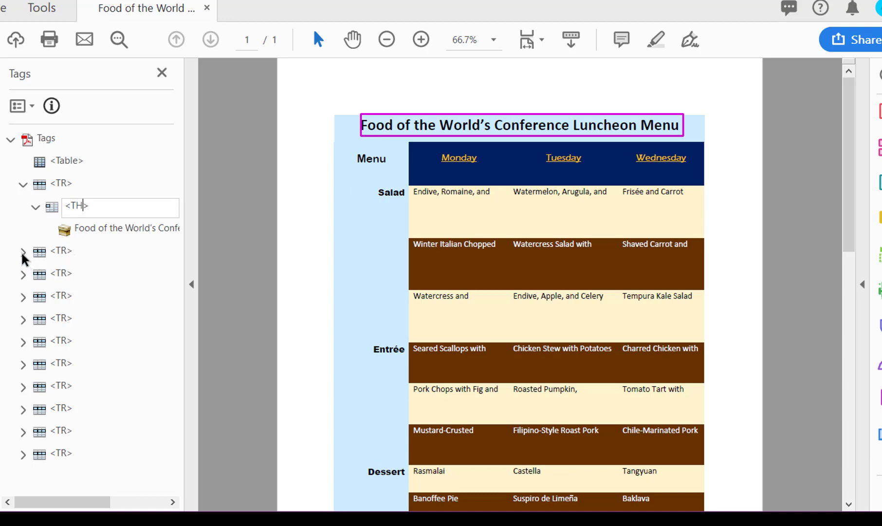
{"action": "left_click", "coordinate": [23, 252]}
{"action": "type", "text": "<TH>"}
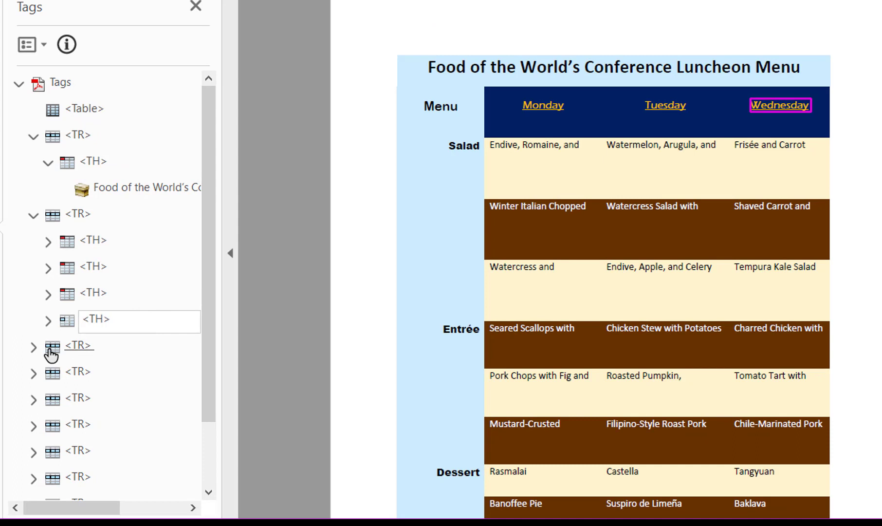
Retag the Salad and Entrée row-label cells as TH.
{"action": "left_click", "coordinate": [78, 348]}
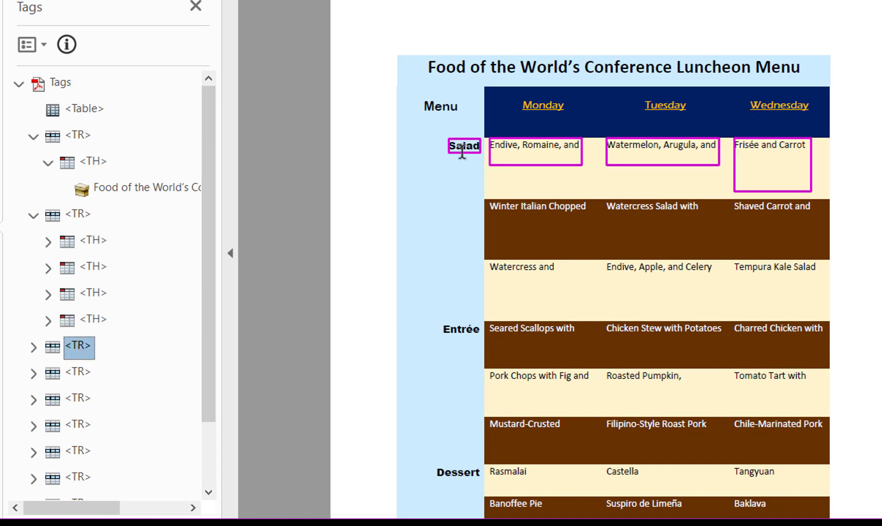
{"action": "left_click", "coordinate": [33, 347]}
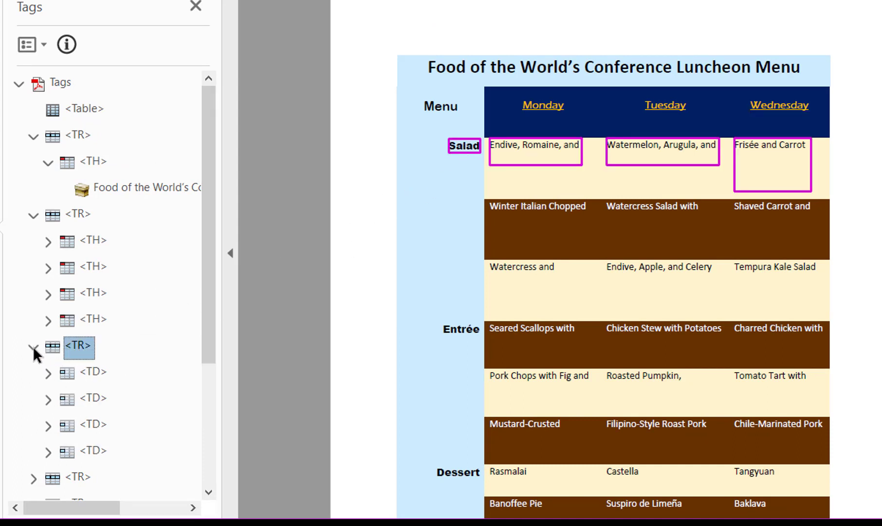
{"action": "left_click", "coordinate": [92, 374]}
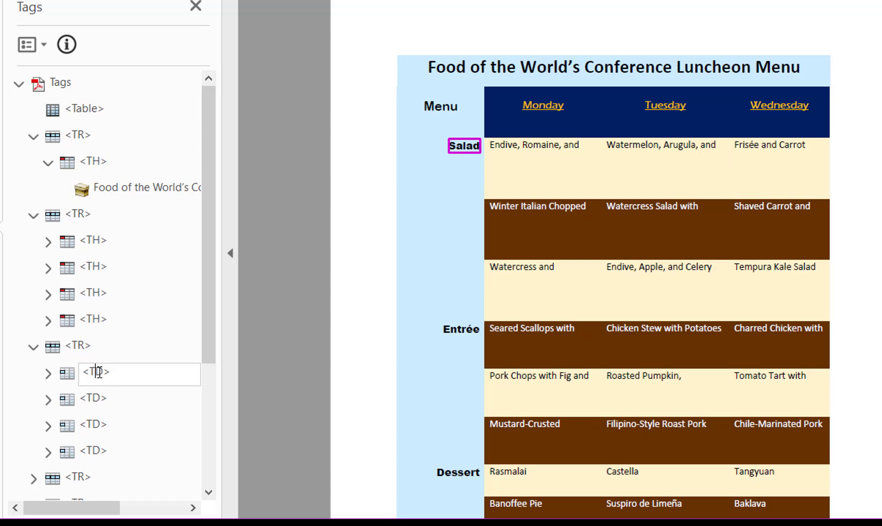
{"action": "type", "text": "TH"}
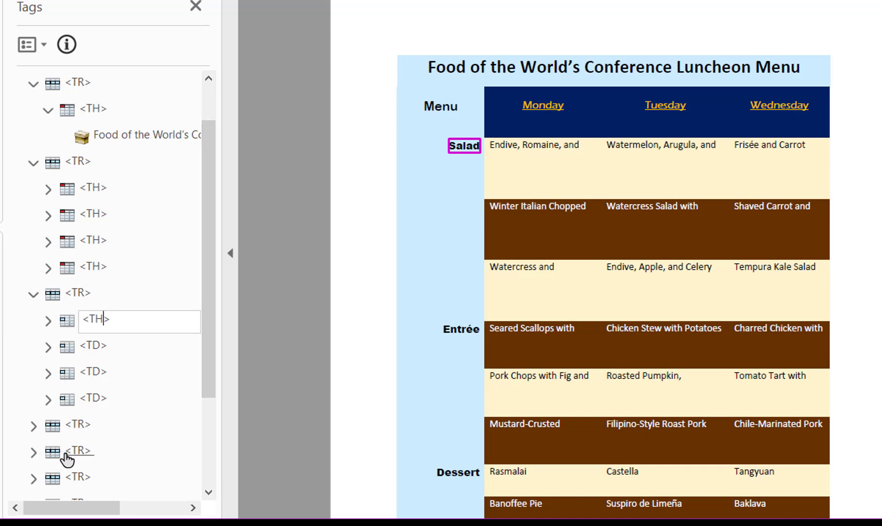
{"action": "mouse_move", "coordinate": [37, 487]}
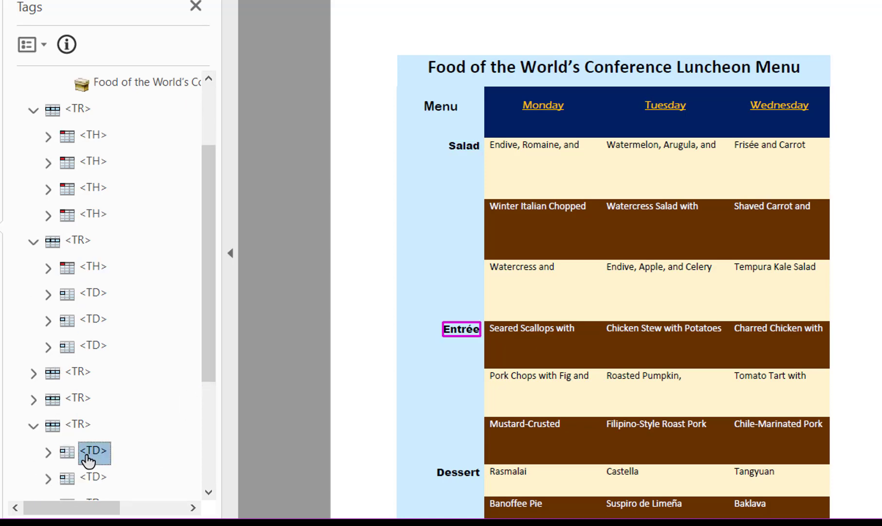
{"action": "double_click", "coordinate": [92, 453]}
{"action": "type", "text": "H"}
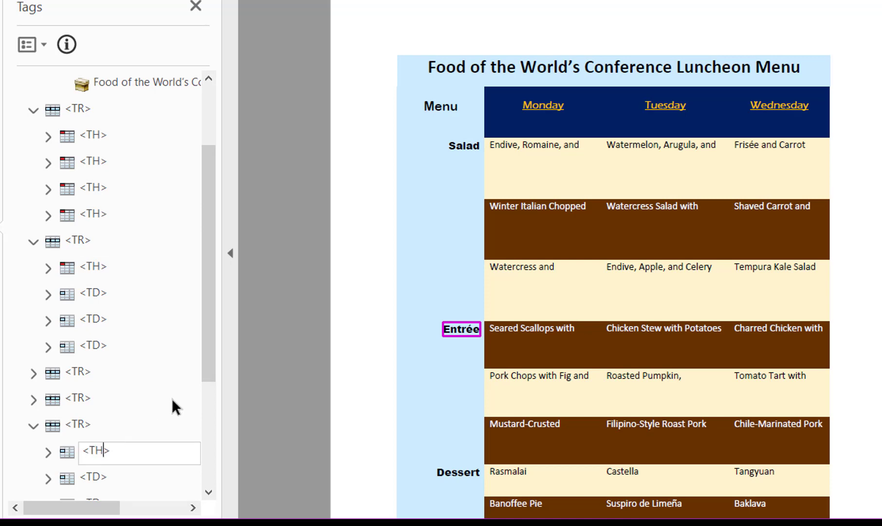
Expand the Dessert row to reach its label cell for retagging as TH.
{"action": "scroll", "scroll_direction": "down", "scroll_amount": 3}
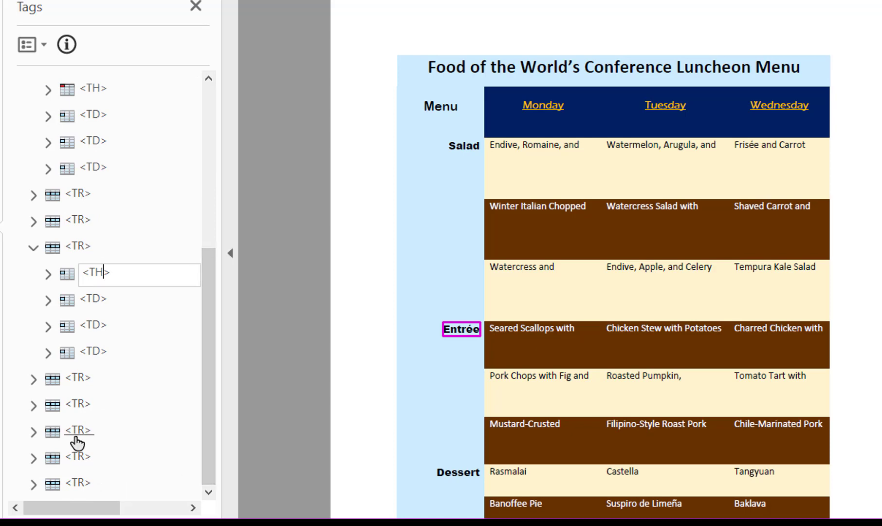
{"action": "left_click", "coordinate": [77, 407]}
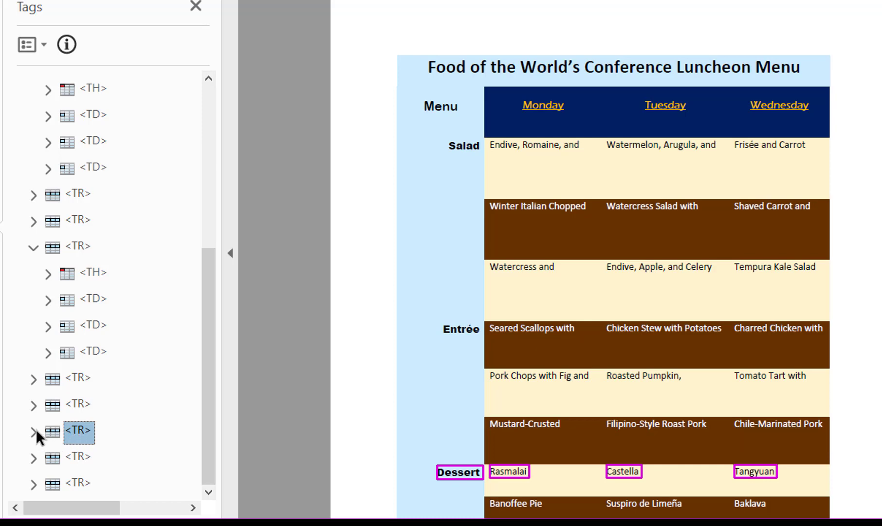
{"action": "left_click", "coordinate": [33, 432]}
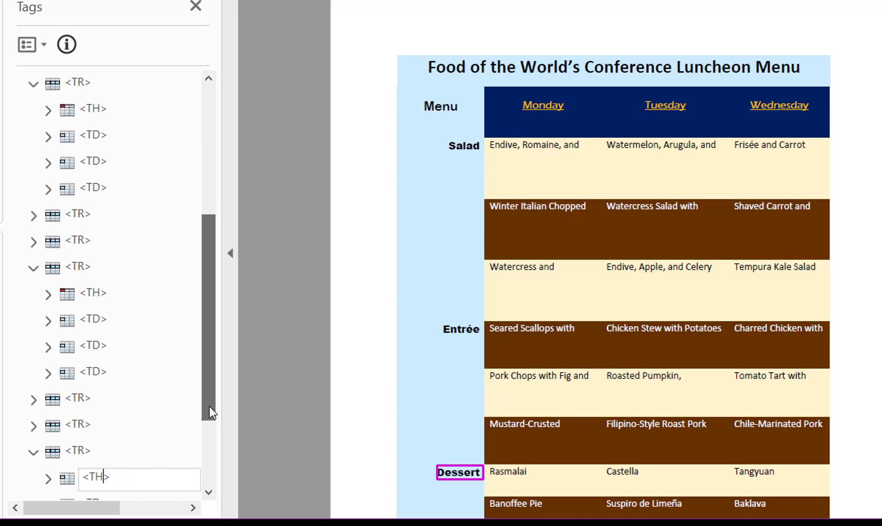
{"action": "scroll", "scroll_direction": "down", "scroll_amount": 3}
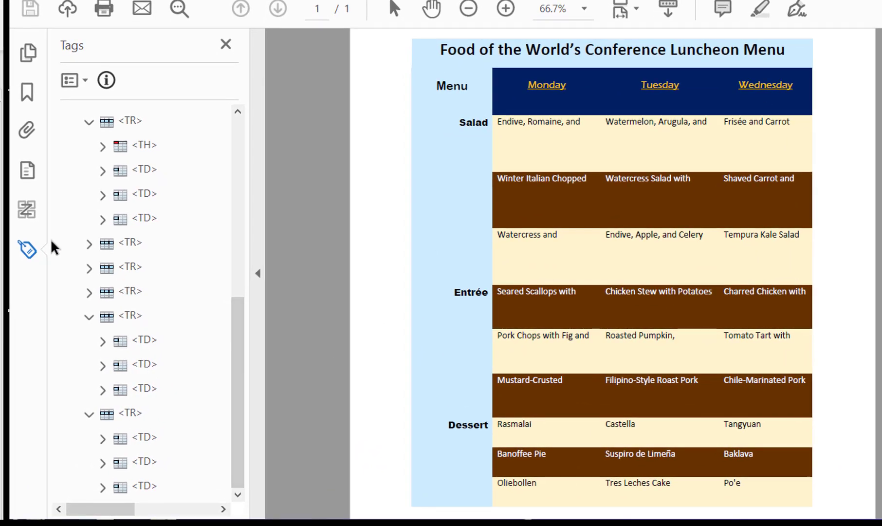
Show the reading order panel, select the menu table and start the Table Editor.
{"action": "left_click", "coordinate": [26, 237]}
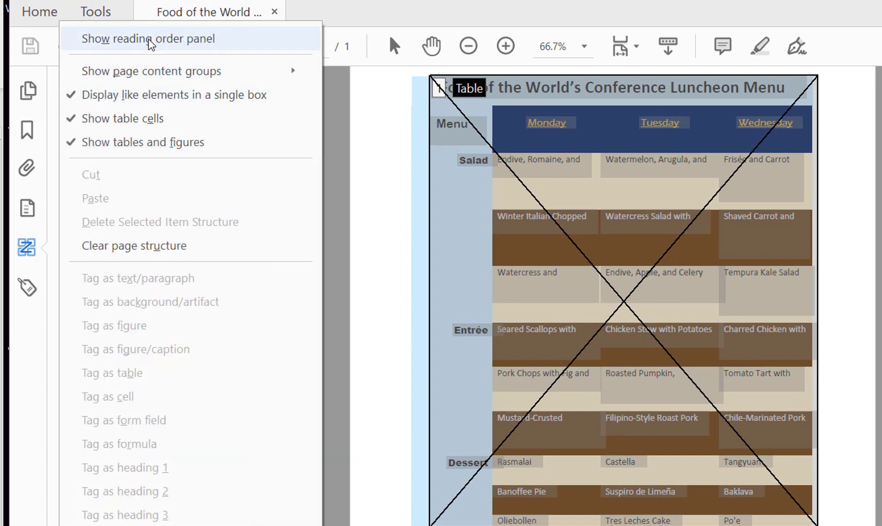
{"action": "left_click", "coordinate": [149, 38]}
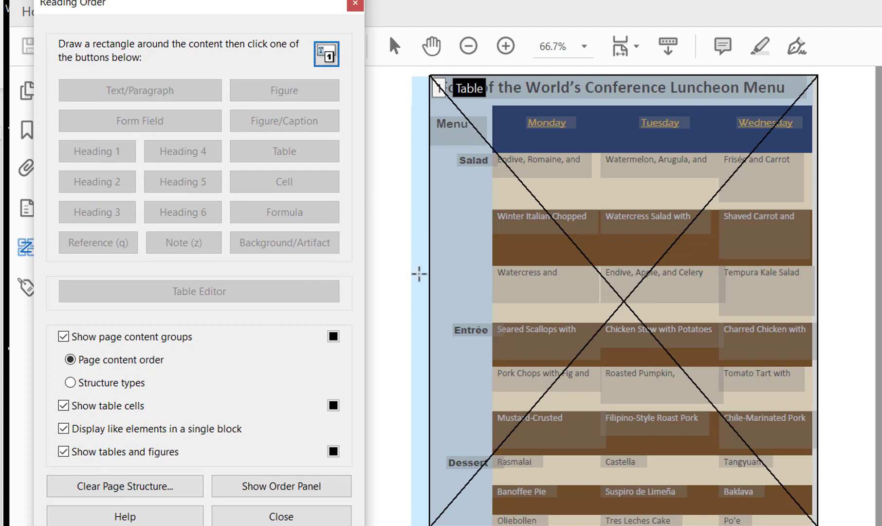
{"action": "left_click", "coordinate": [198, 291]}
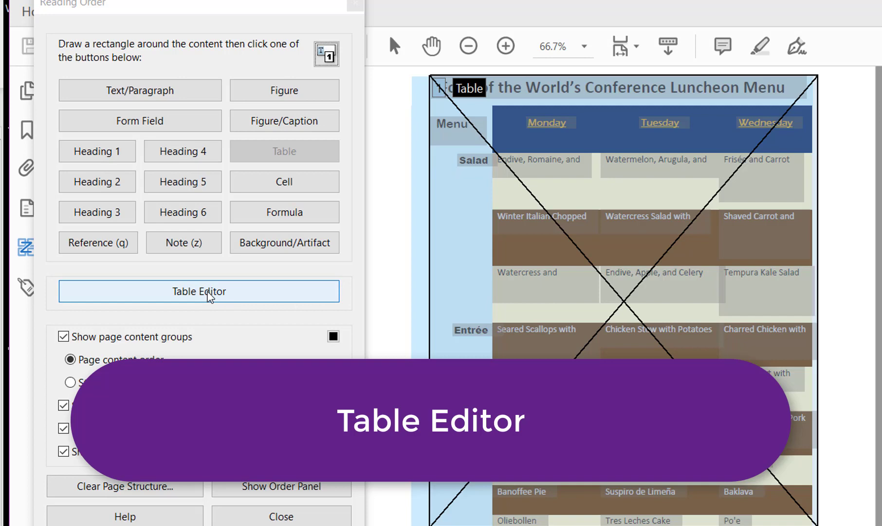
{"action": "left_click", "coordinate": [198, 291]}
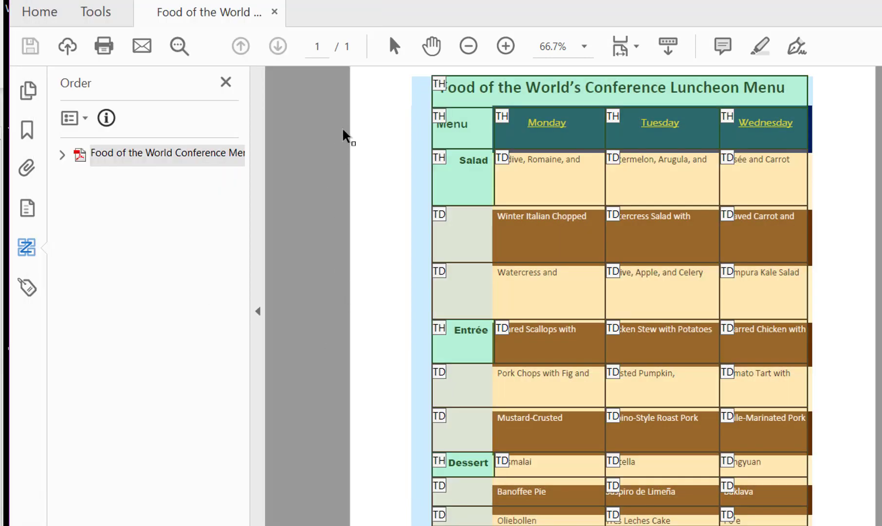
{"action": "mouse_move", "coordinate": [721, 520]}
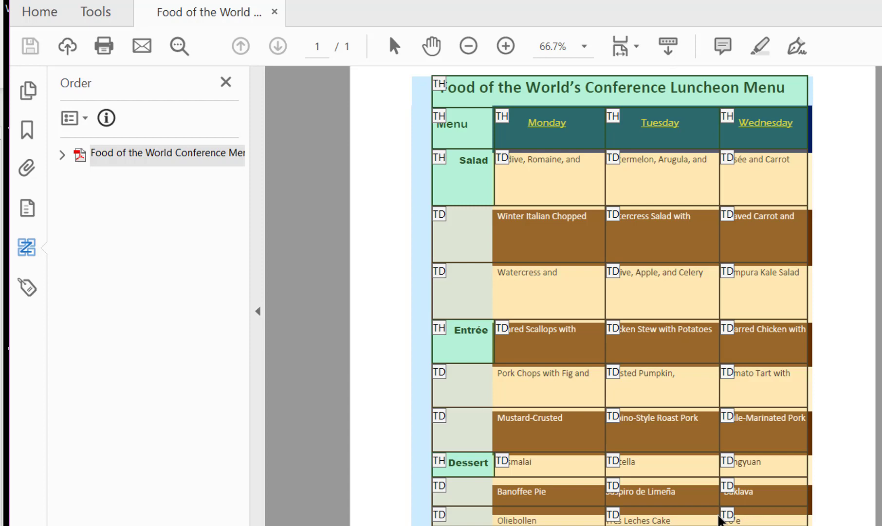
{"action": "mouse_move", "coordinate": [536, 506]}
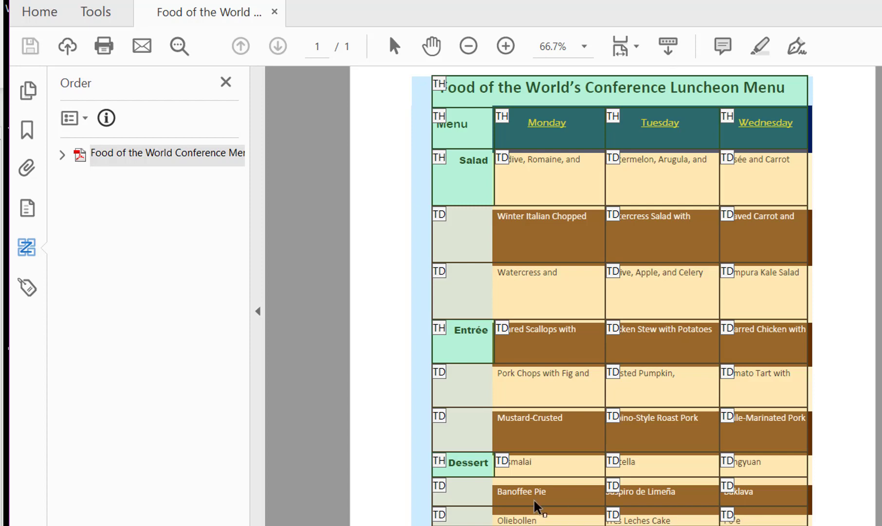
{"action": "mouse_move", "coordinate": [440, 338]}
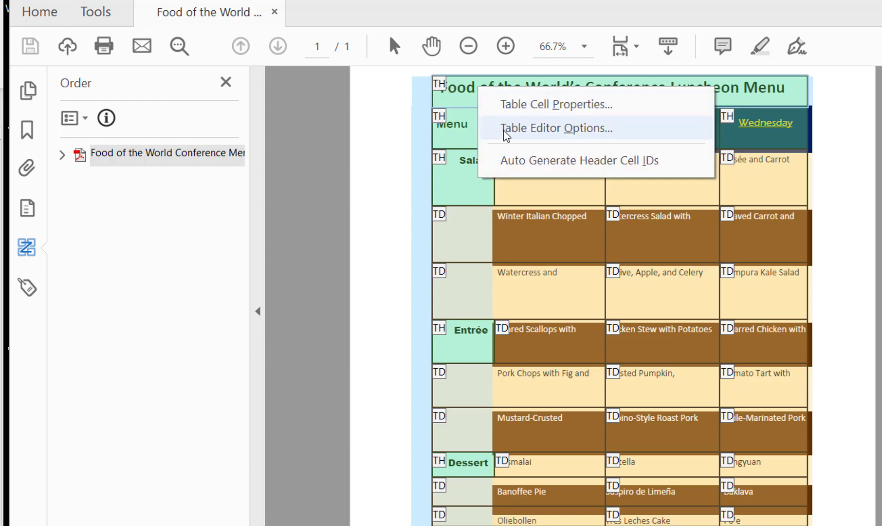
{"action": "mouse_move", "coordinate": [592, 140]}
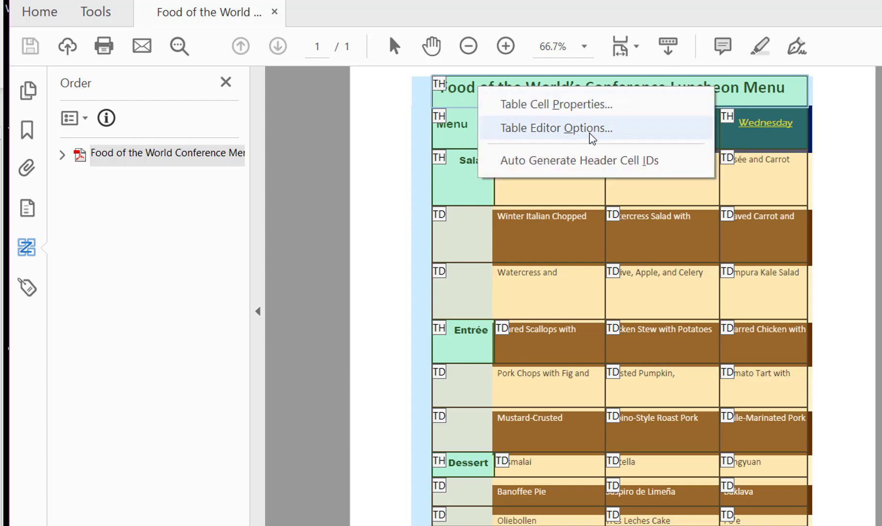
In Table Editor Options, change the data cell highlight colour and apply it.
{"action": "left_click", "coordinate": [555, 128]}
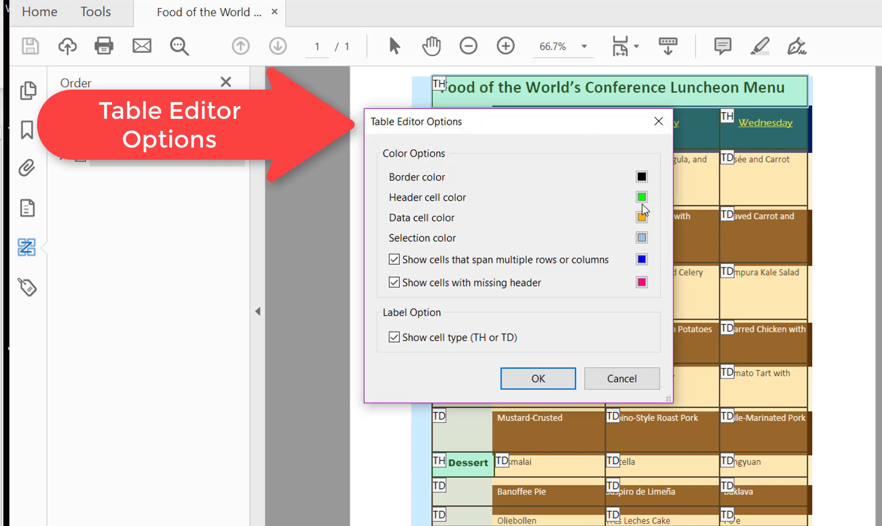
{"action": "mouse_move", "coordinate": [639, 221]}
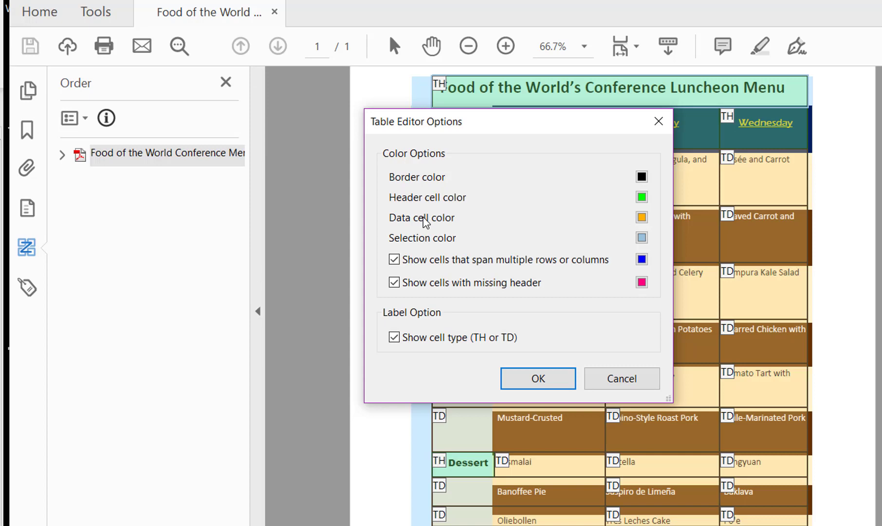
{"action": "left_click", "coordinate": [642, 217]}
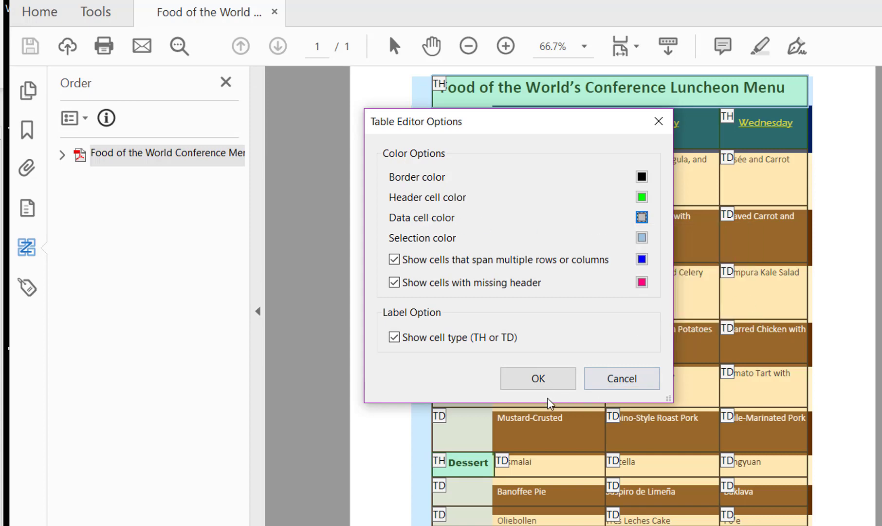
{"action": "left_click", "coordinate": [538, 378]}
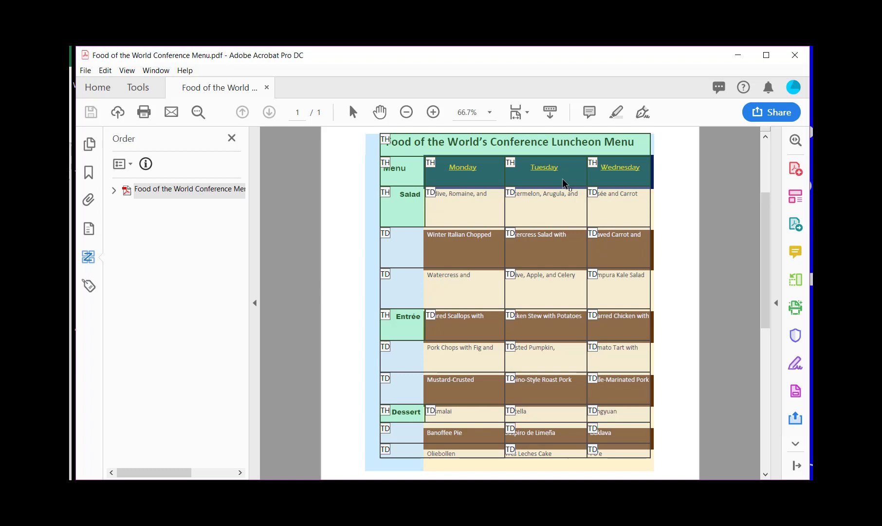
{"action": "mouse_move", "coordinate": [270, 323]}
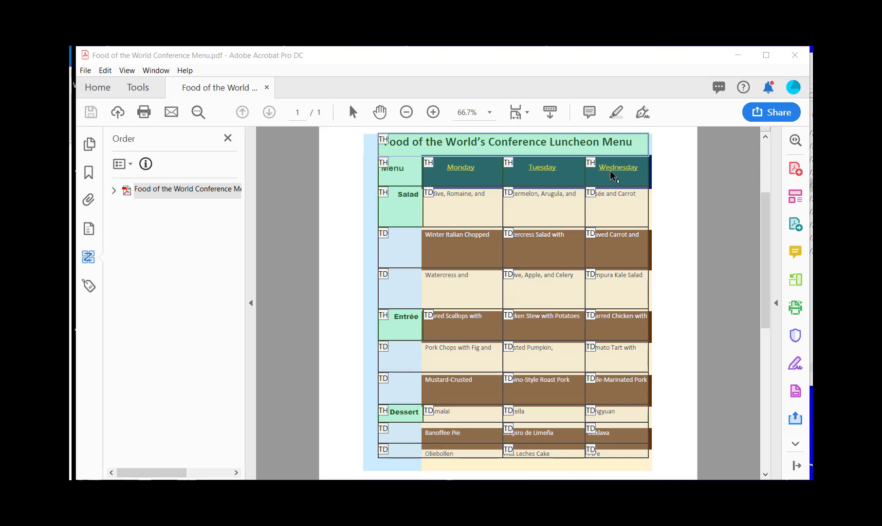
{"action": "mouse_move", "coordinate": [431, 153]}
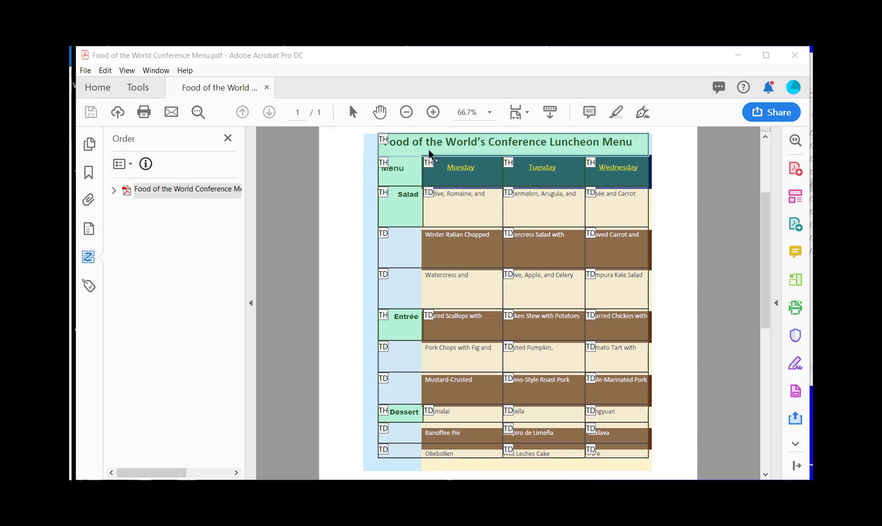
{"action": "mouse_move", "coordinate": [417, 153]}
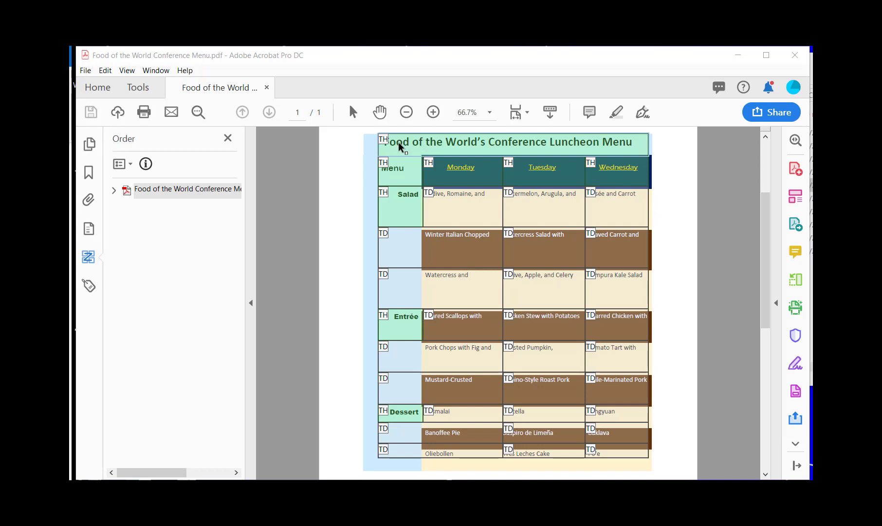
{"action": "mouse_move", "coordinate": [613, 147]}
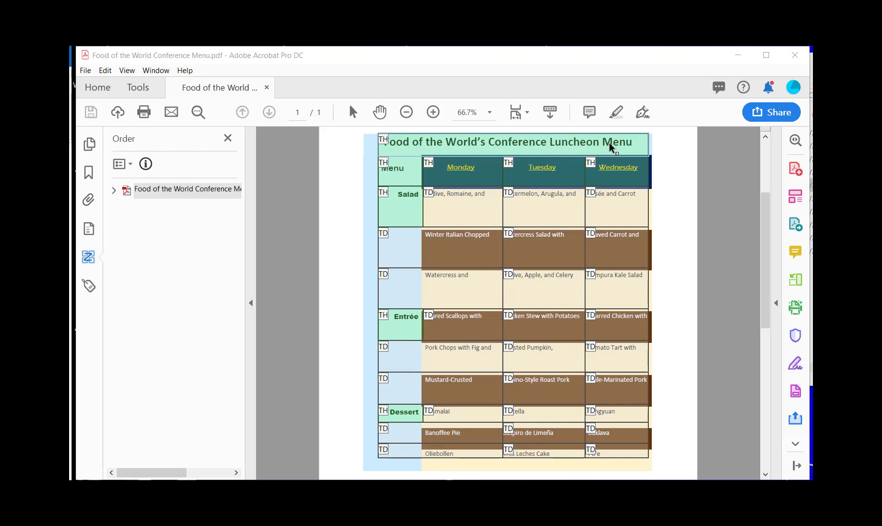
{"action": "mouse_move", "coordinate": [544, 178]}
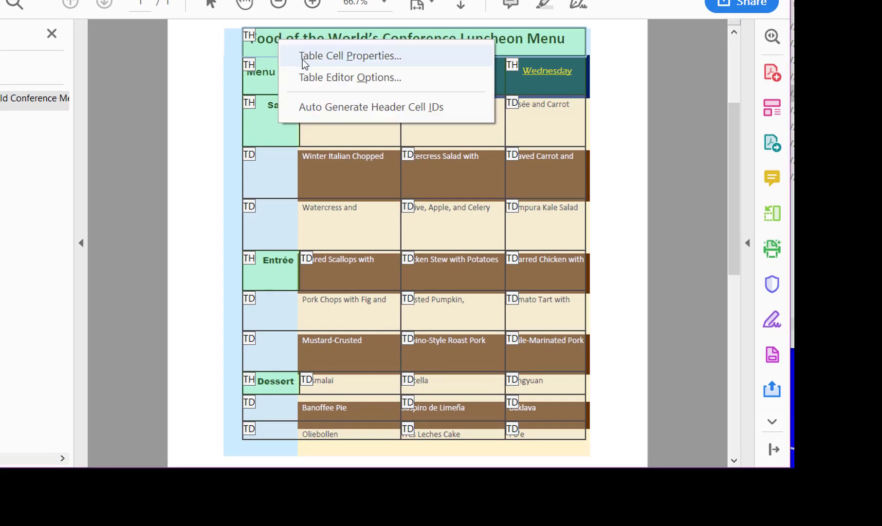
Set the title header cell's Column Span to 4 and accept the span warning.
{"action": "left_click", "coordinate": [350, 56]}
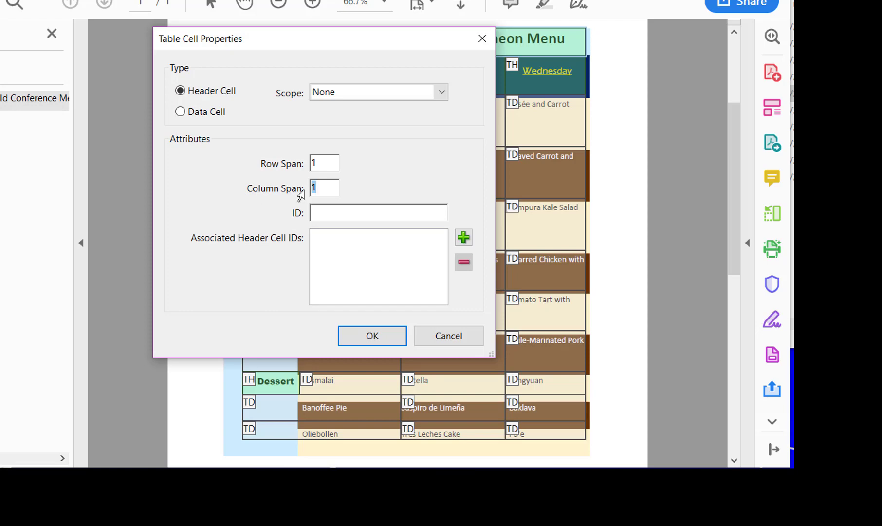
{"action": "type", "text": "4"}
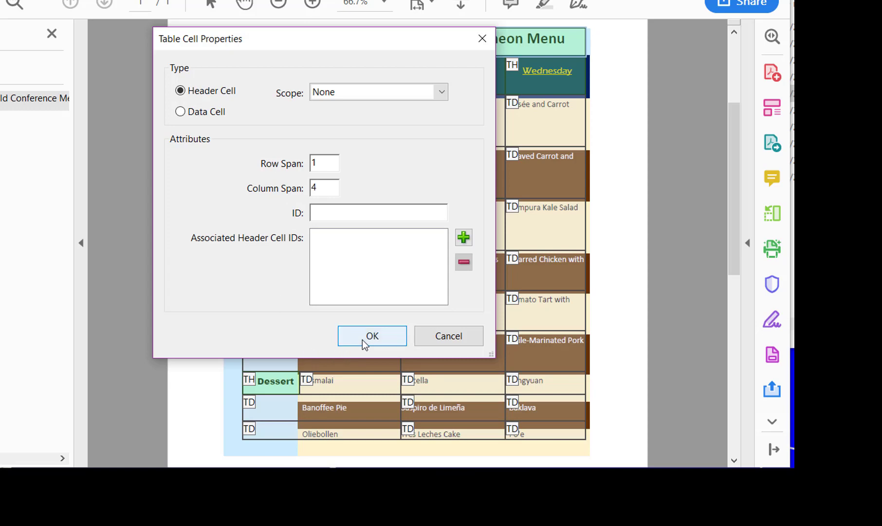
{"action": "left_click", "coordinate": [372, 336]}
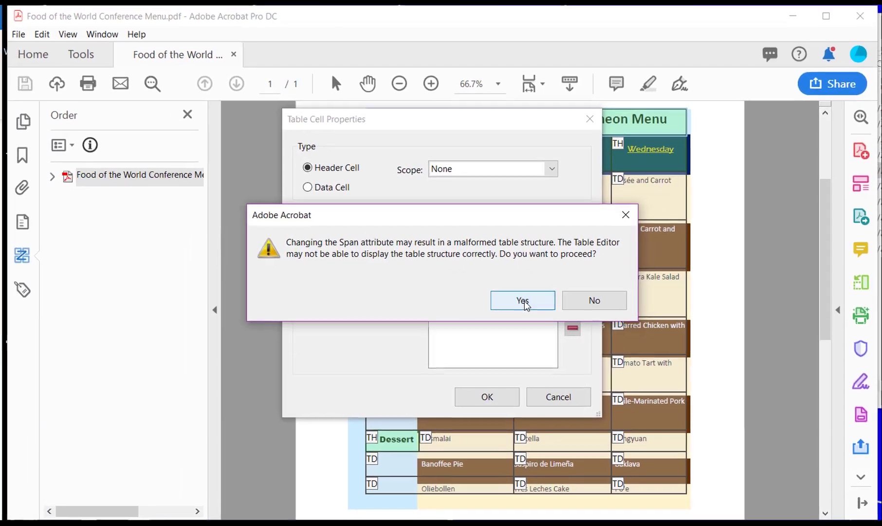
{"action": "left_click", "coordinate": [521, 300]}
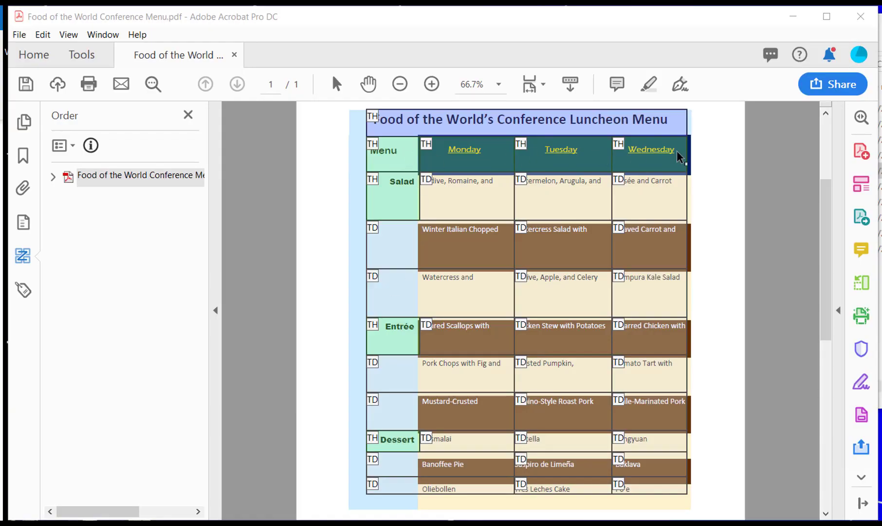
{"action": "mouse_move", "coordinate": [541, 176]}
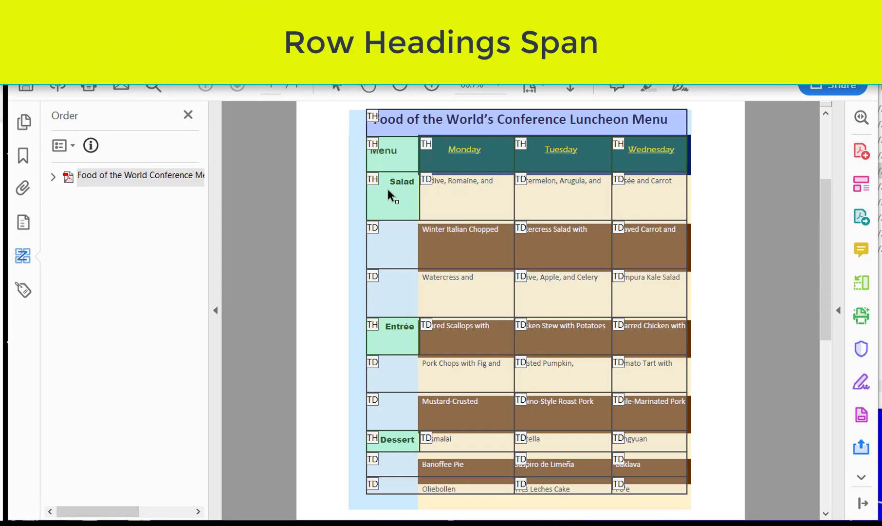
{"action": "mouse_move", "coordinate": [400, 215]}
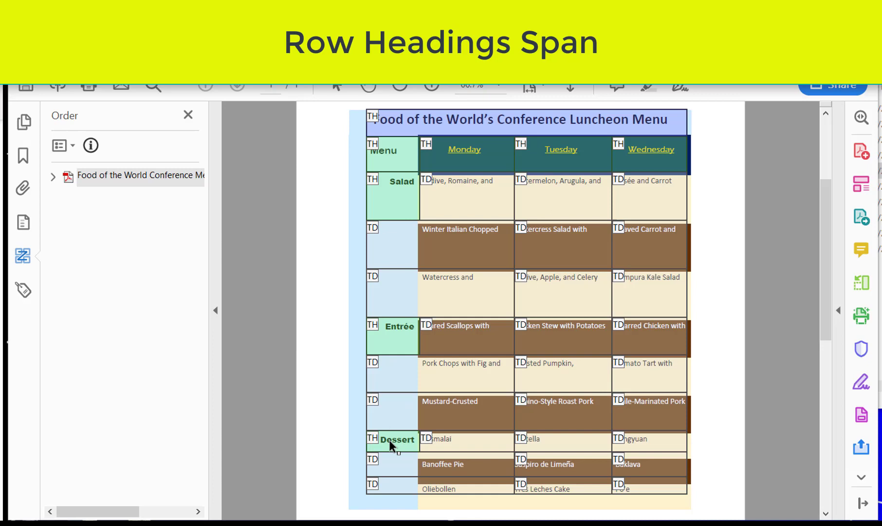
{"action": "mouse_move", "coordinate": [393, 476]}
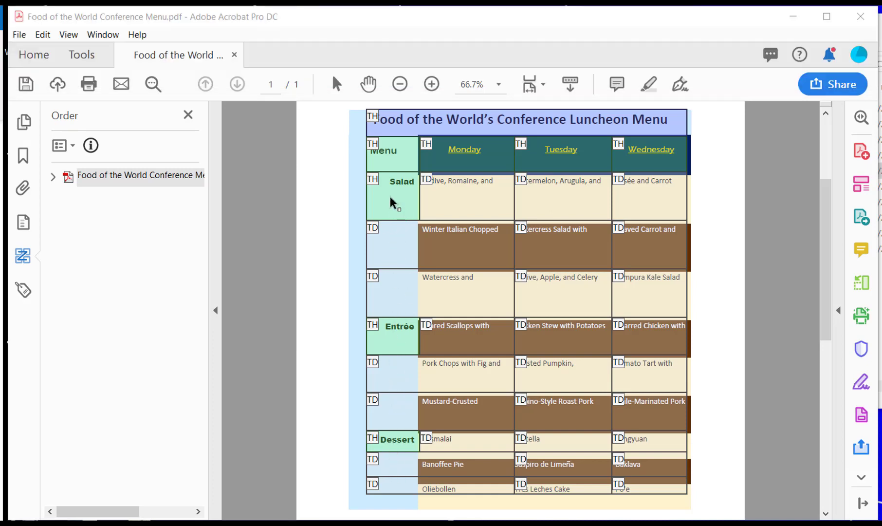
{"action": "mouse_move", "coordinate": [401, 228]}
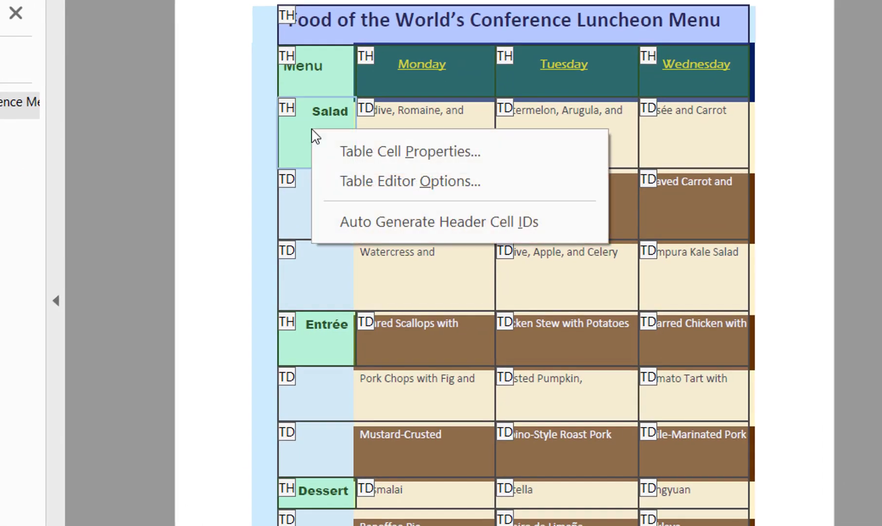
Give a row header cell a Row Span of 3, accepting the span warning.
{"action": "left_click", "coordinate": [410, 151]}
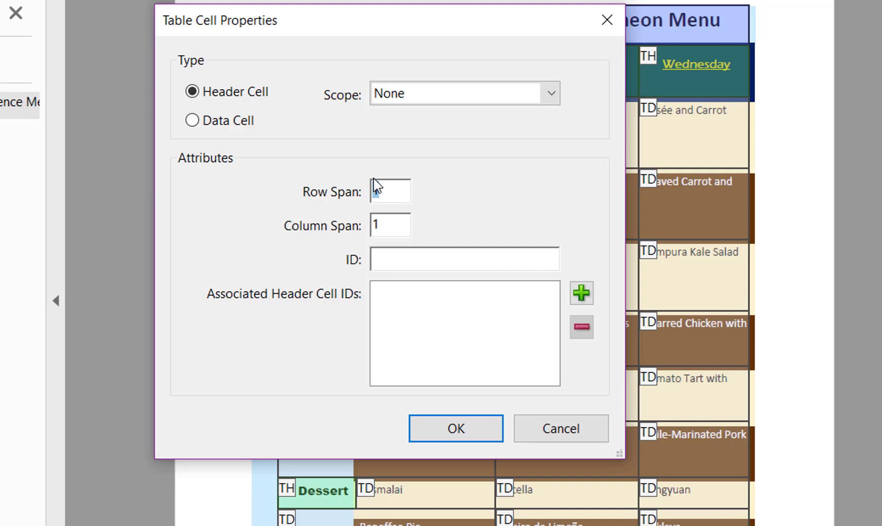
{"action": "type", "text": "3"}
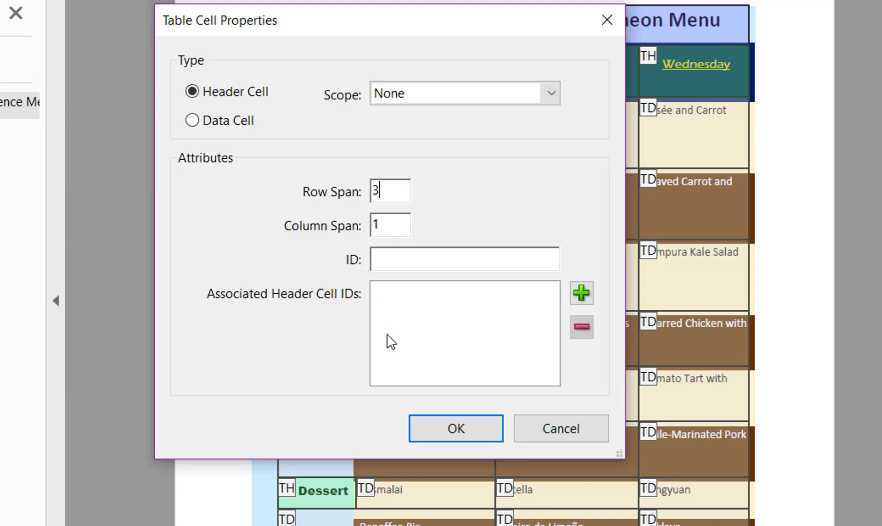
{"action": "left_click", "coordinate": [455, 428]}
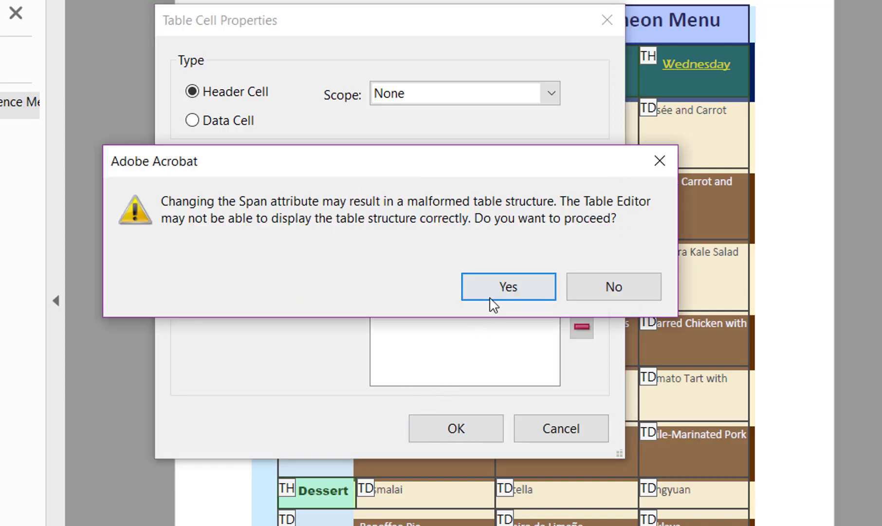
{"action": "left_click", "coordinate": [506, 286]}
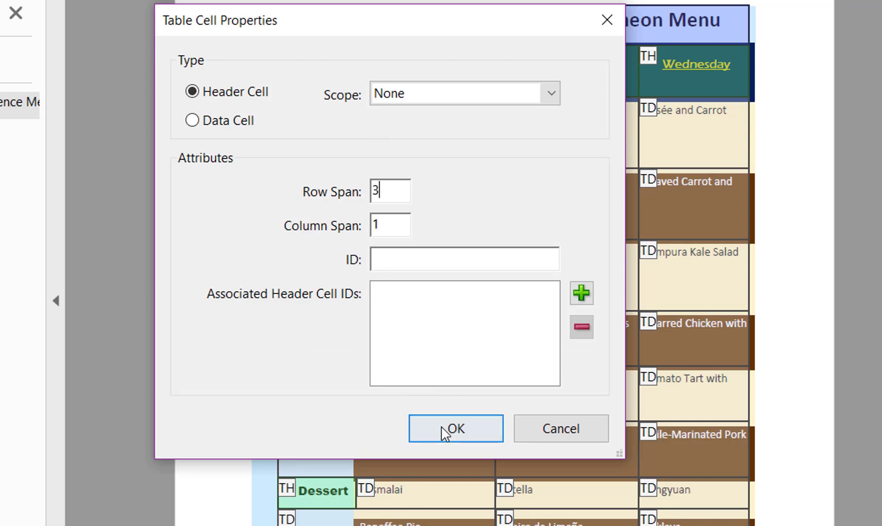
{"action": "left_click", "coordinate": [455, 429]}
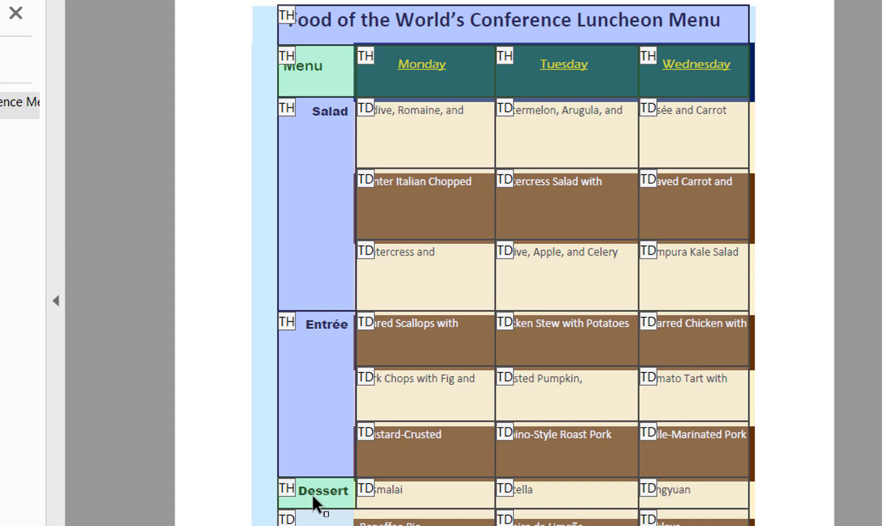
Set the Dessert header's Row Span to 3, then reopen the Salad header's cell properties.
{"action": "right_click", "coordinate": [316, 503]}
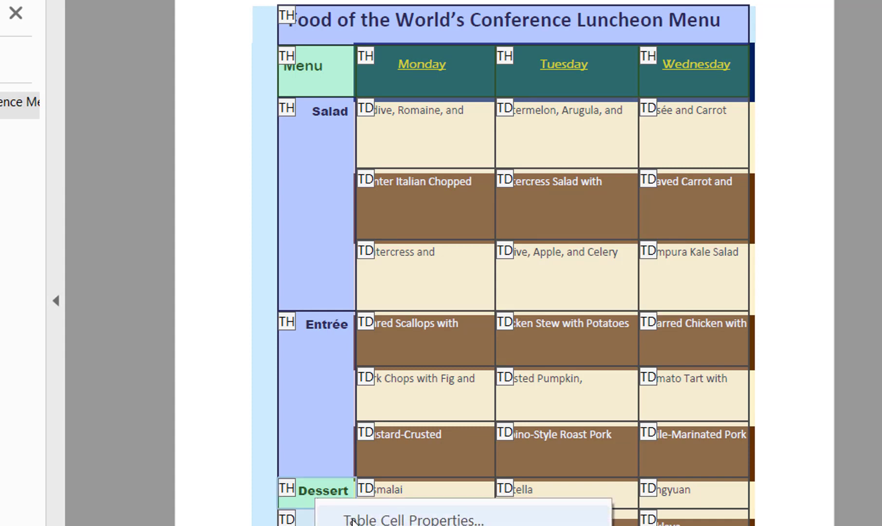
{"action": "left_click", "coordinate": [413, 518]}
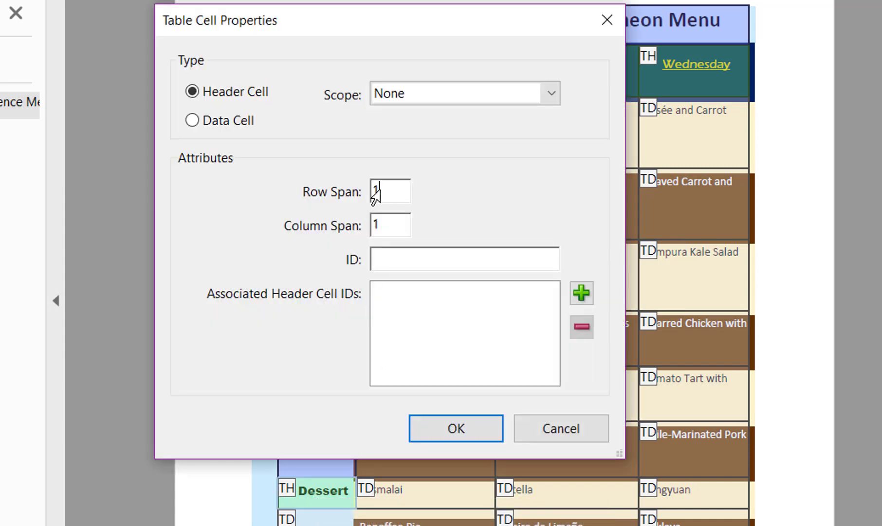
{"action": "type", "text": "3"}
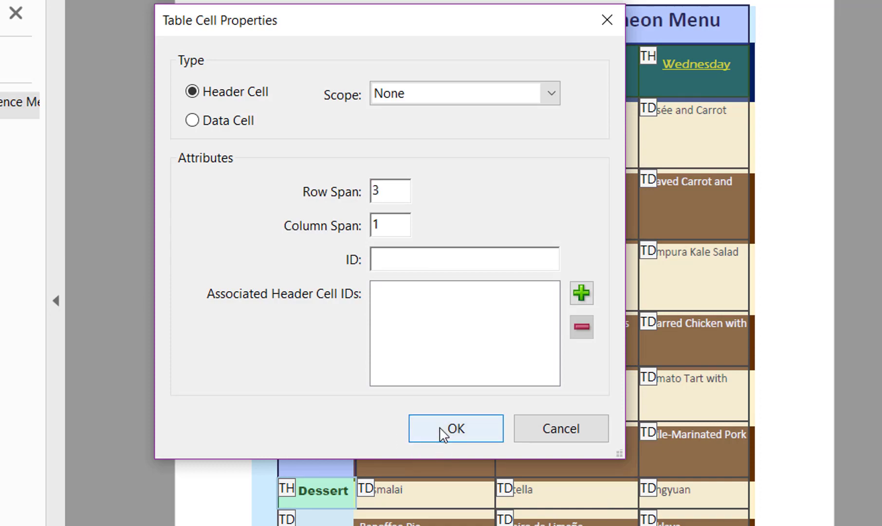
{"action": "left_click", "coordinate": [455, 429]}
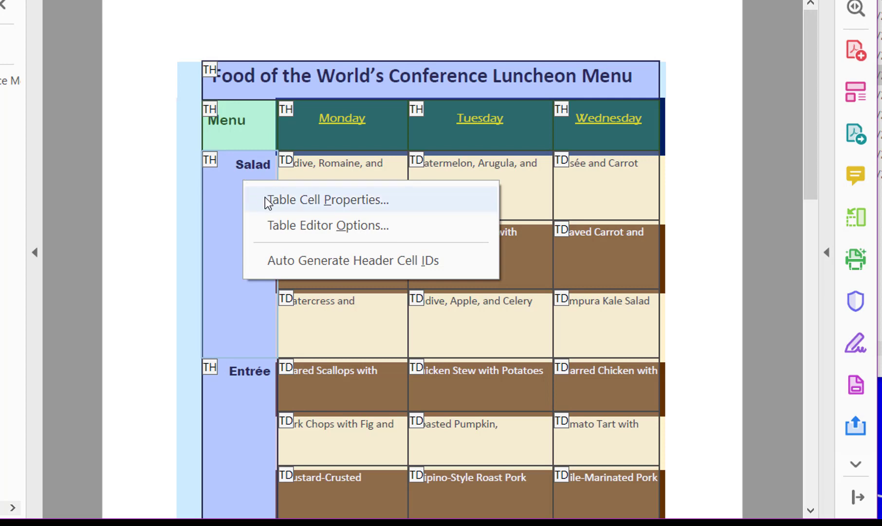
{"action": "left_click", "coordinate": [327, 200]}
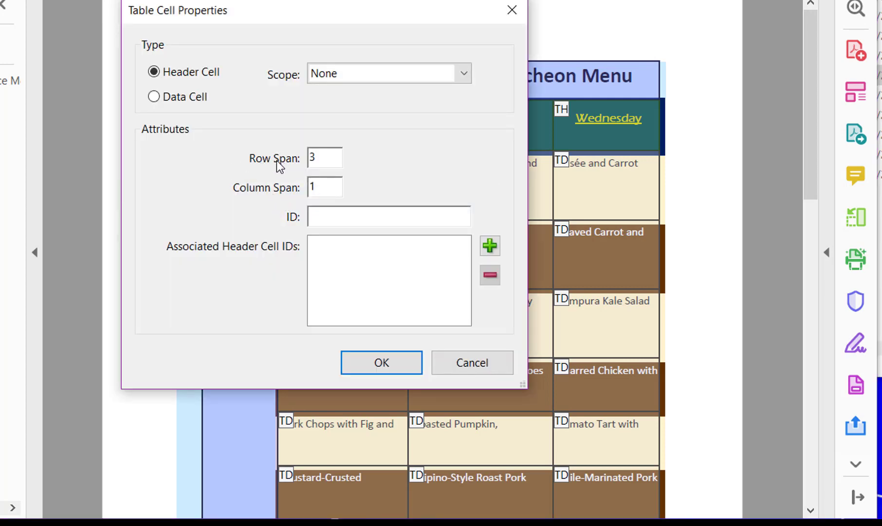
Give the Salad row header cell Row scope and confirm its properties.
{"action": "left_click", "coordinate": [463, 73]}
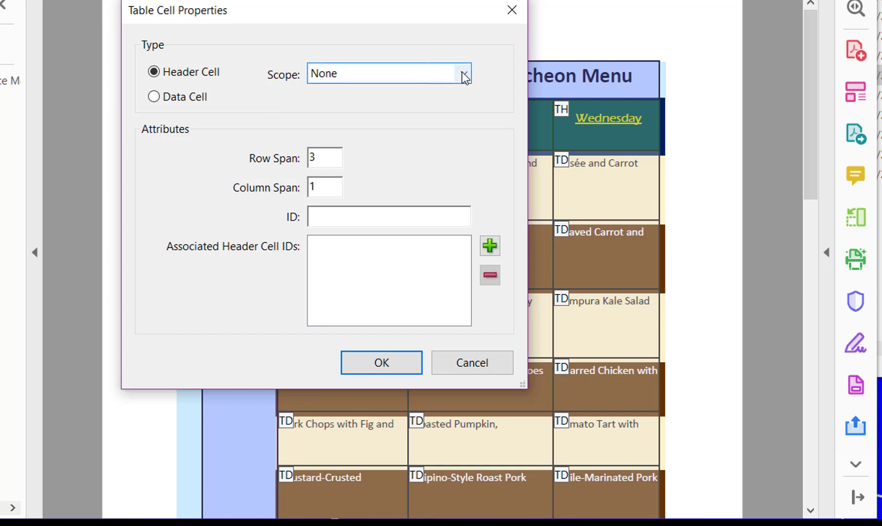
{"action": "left_click", "coordinate": [464, 73]}
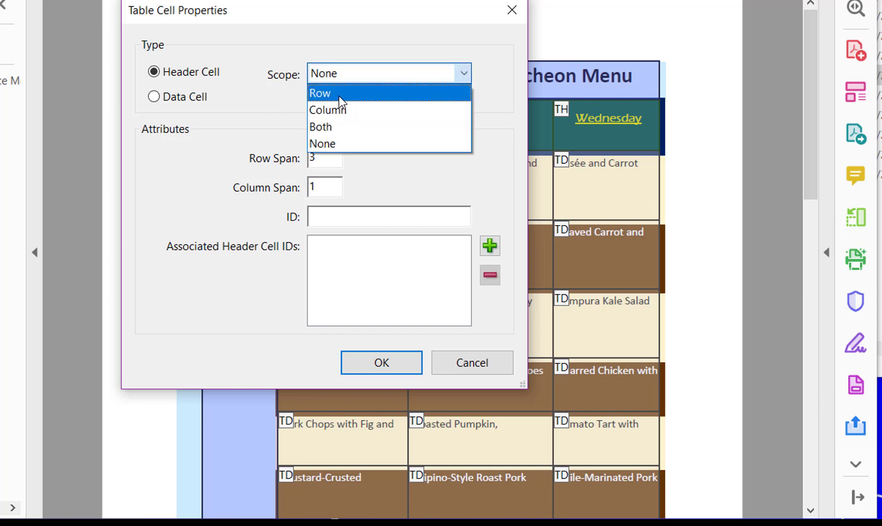
{"action": "left_click", "coordinate": [319, 93]}
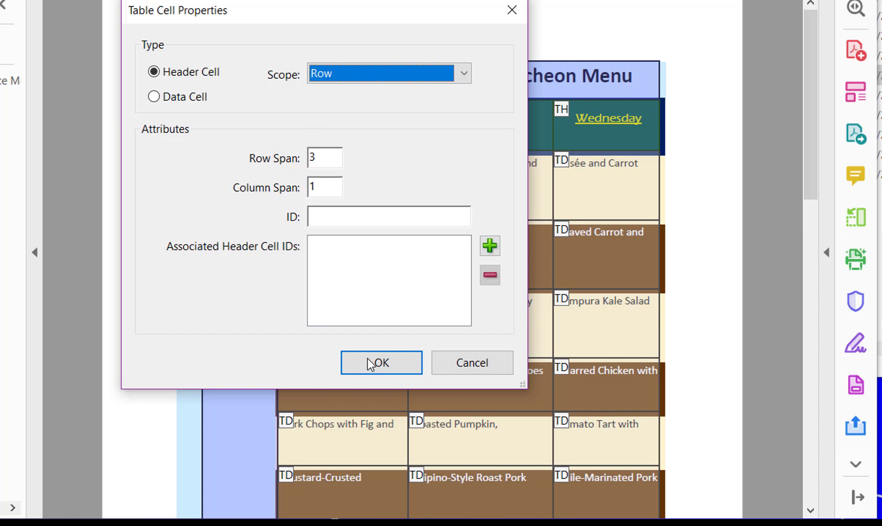
{"action": "left_click", "coordinate": [381, 363]}
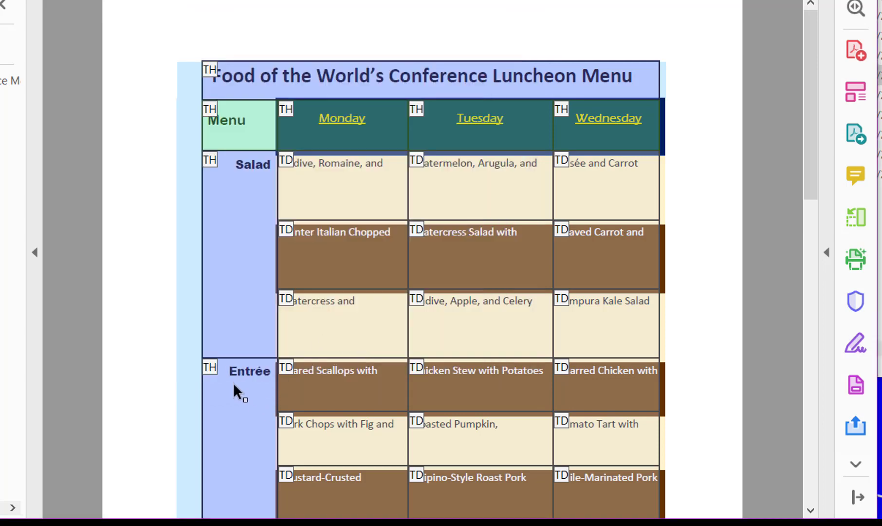
Bring up the cell options for the Entrée header.
{"action": "right_click", "coordinate": [241, 390]}
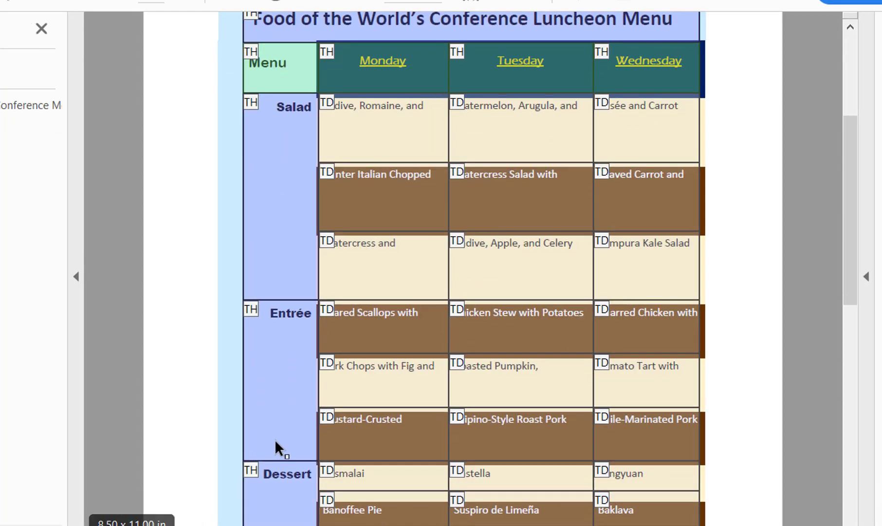
{"action": "left_click", "coordinate": [512, 124]}
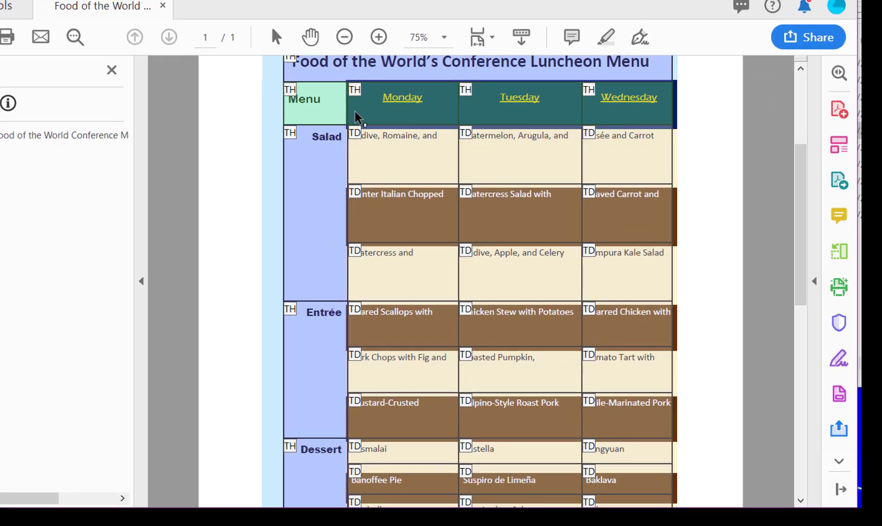
Give the Menu corner header cell Row scope in its Table Cell Properties.
{"action": "right_click", "coordinate": [360, 117]}
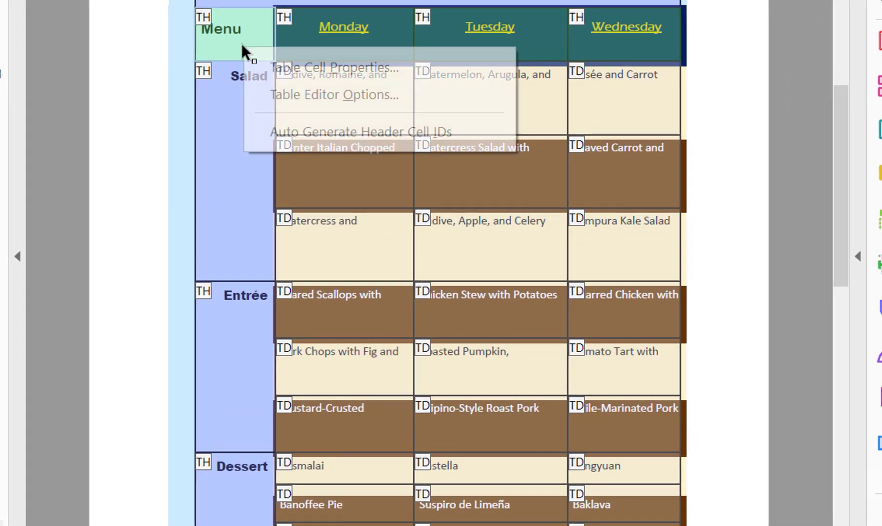
{"action": "left_click", "coordinate": [335, 67]}
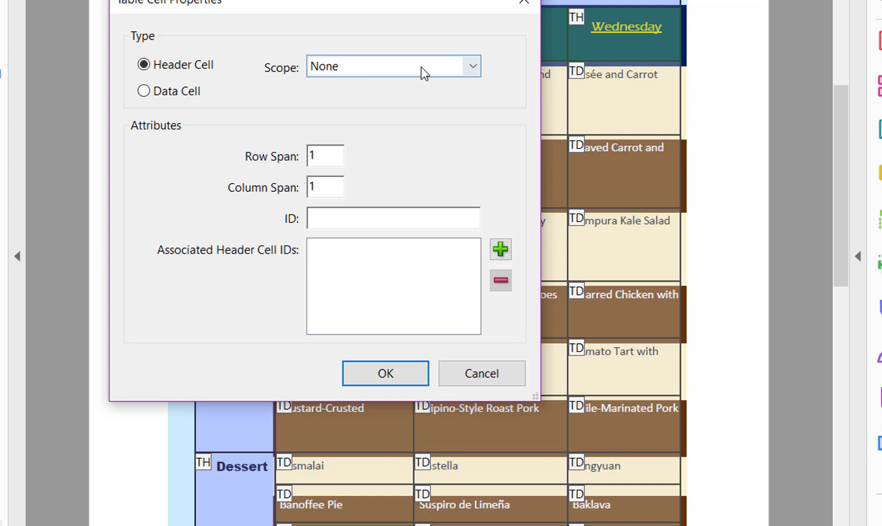
{"action": "left_click", "coordinate": [393, 66]}
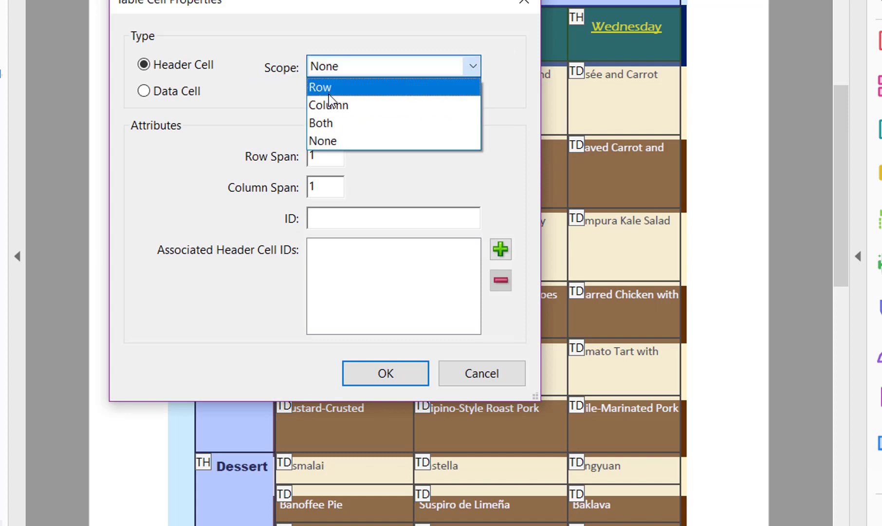
{"action": "left_click", "coordinate": [328, 105]}
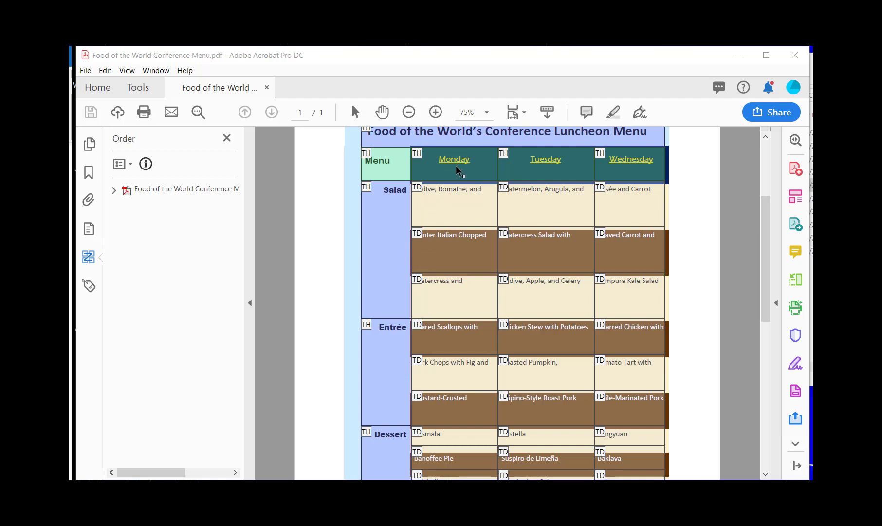
Assign the Monday column header the ID Col1 and save it.
{"action": "right_click", "coordinate": [454, 164]}
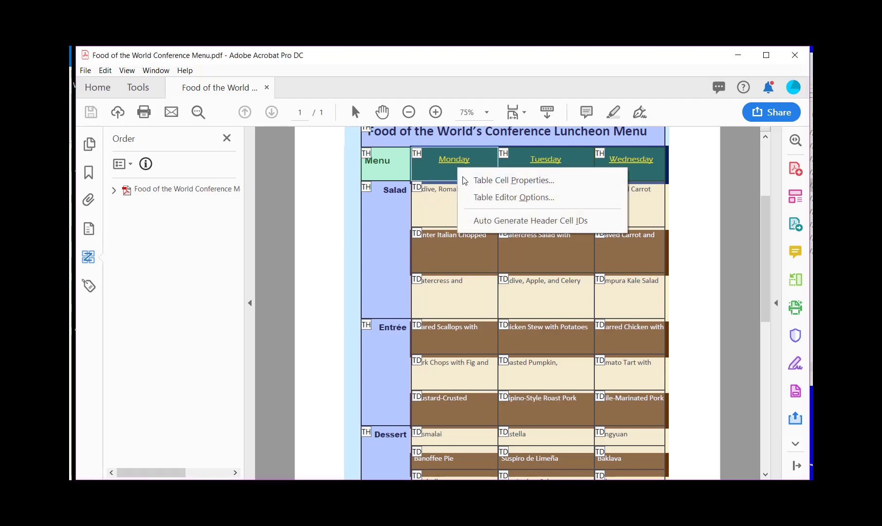
{"action": "mouse_move", "coordinate": [479, 184]}
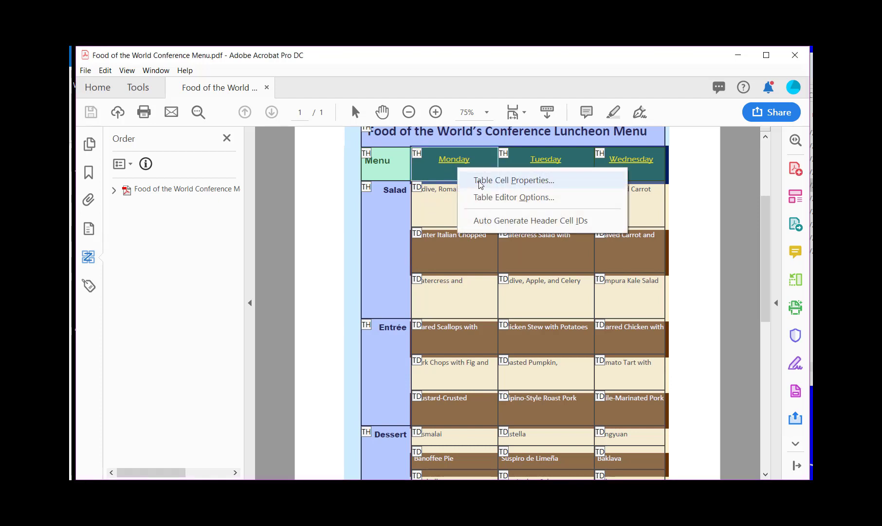
{"action": "left_click", "coordinate": [513, 180]}
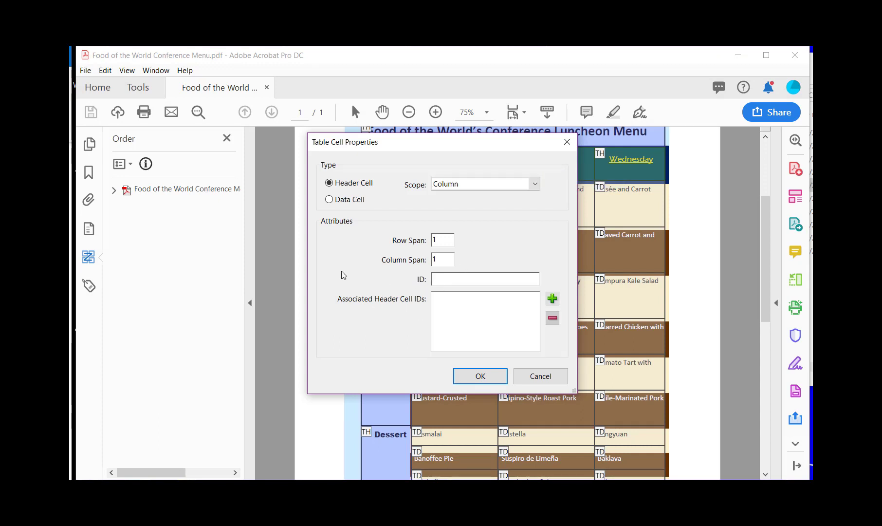
{"action": "type", "text": "Col1"}
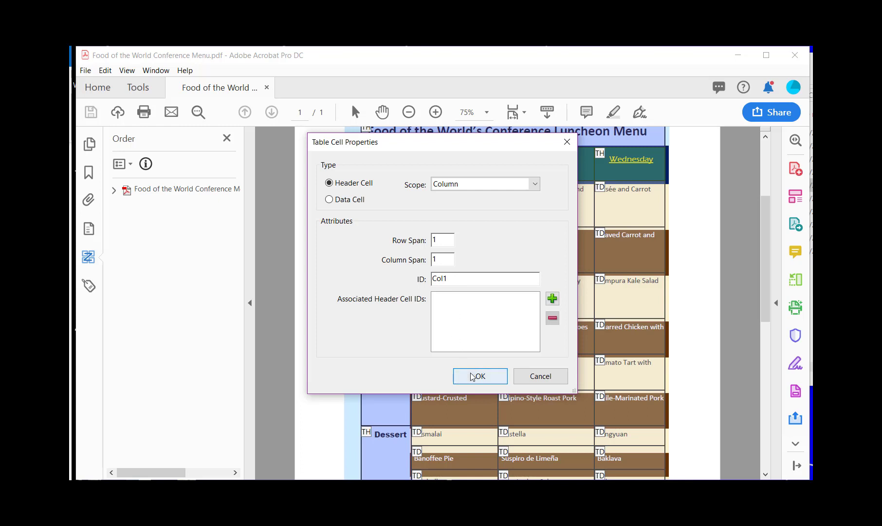
{"action": "left_click", "coordinate": [479, 376]}
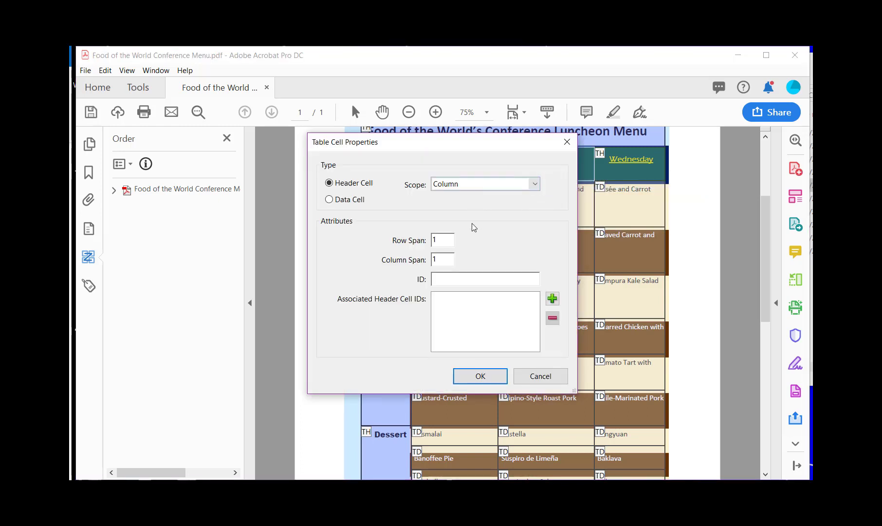
Assign the Wednesday column header the ID Col3 and save it.
{"action": "type", "text": "Co"}
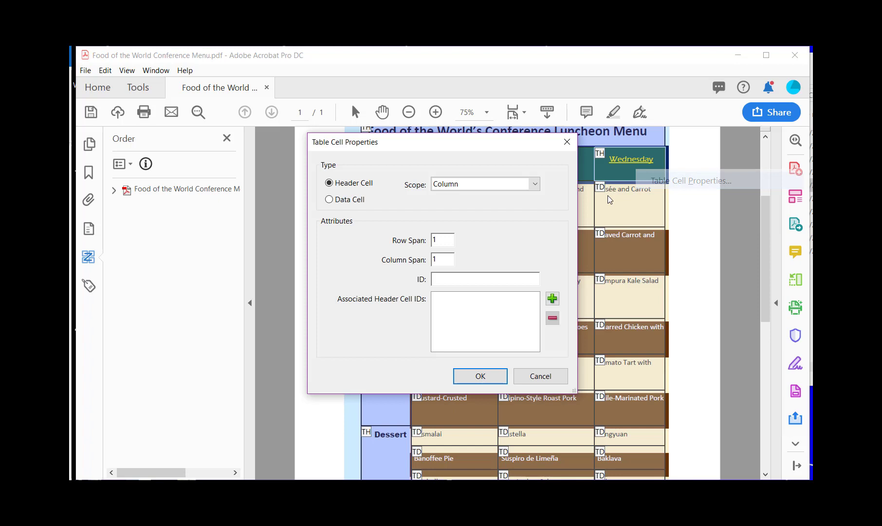
{"action": "type", "text": "Co"}
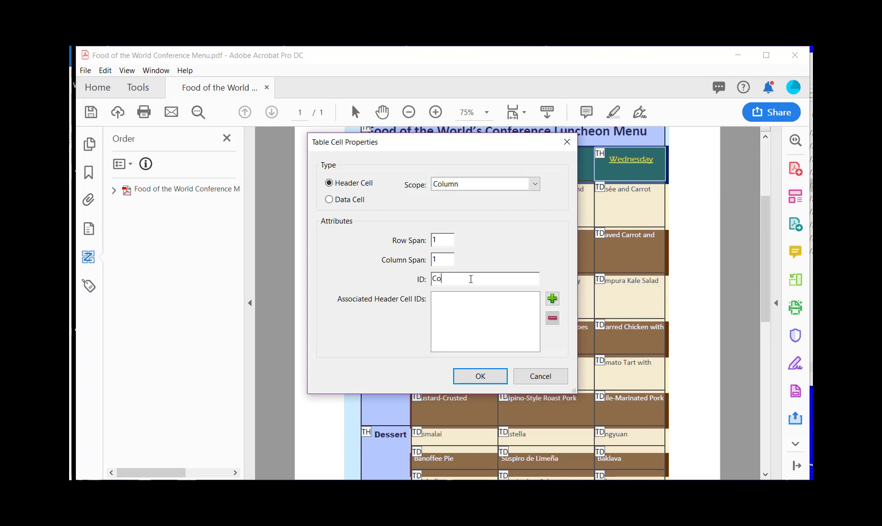
{"action": "type", "text": "l3"}
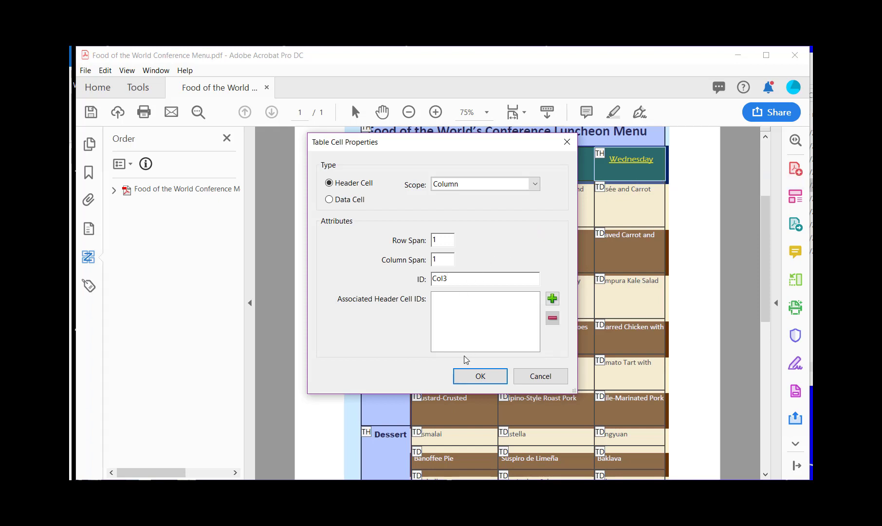
{"action": "left_click", "coordinate": [479, 376]}
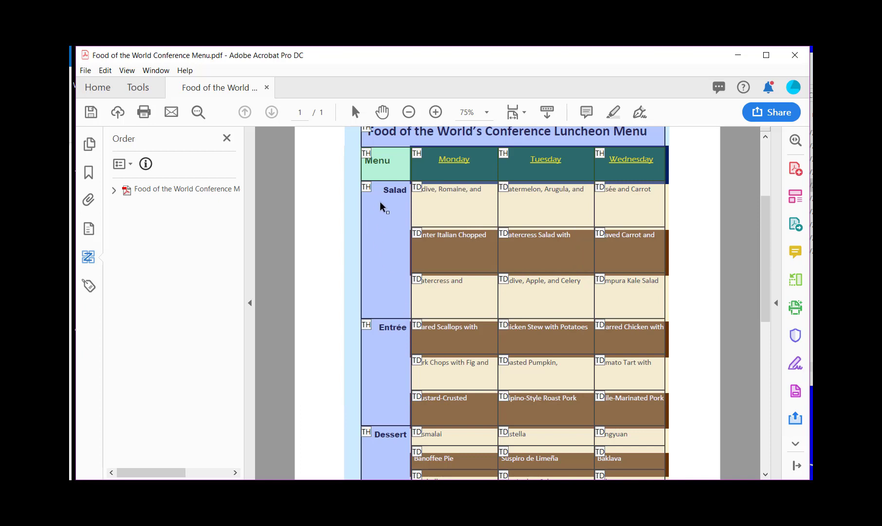
{"action": "mouse_move", "coordinate": [386, 250]}
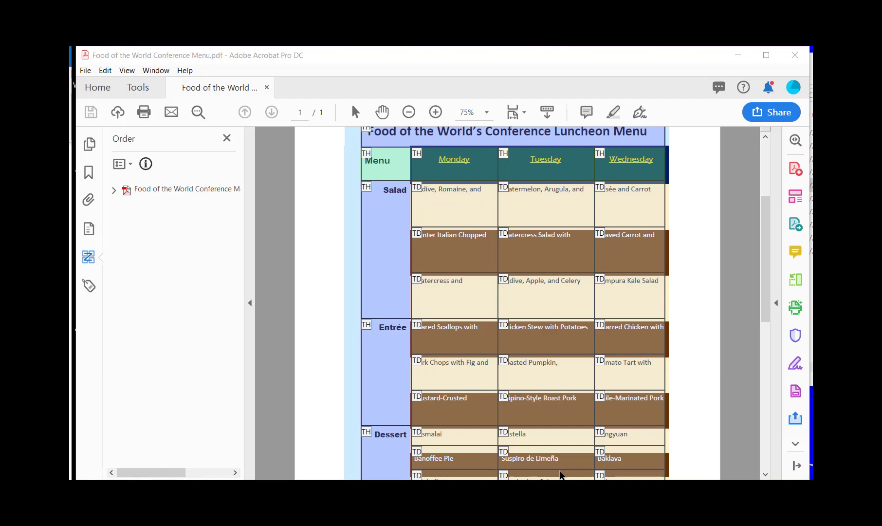
{"action": "mouse_move", "coordinate": [463, 212]}
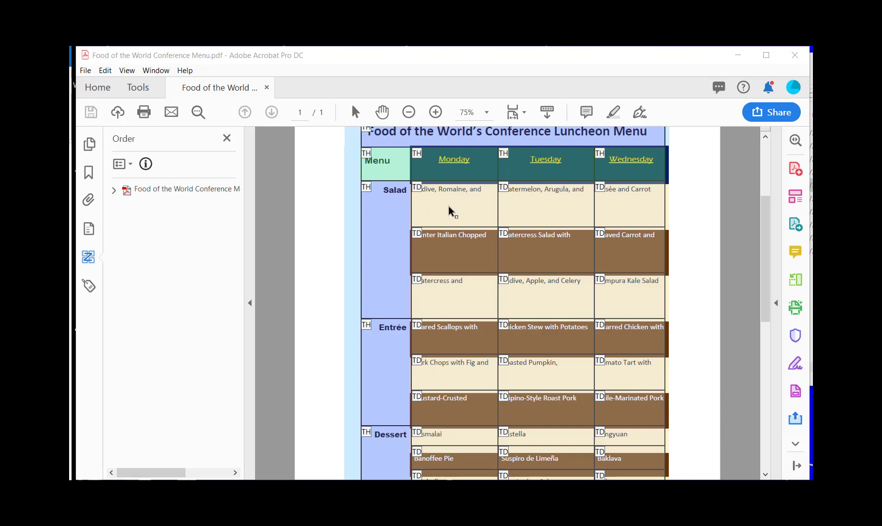
Accept auto-generating missing header IDs for the first salad dish cell, remembering the choice.
{"action": "right_click", "coordinate": [453, 203]}
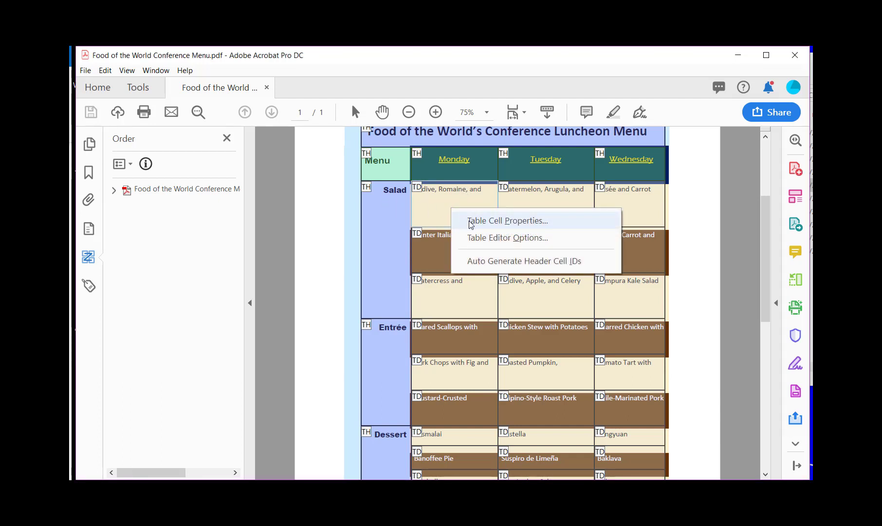
{"action": "left_click", "coordinate": [508, 221]}
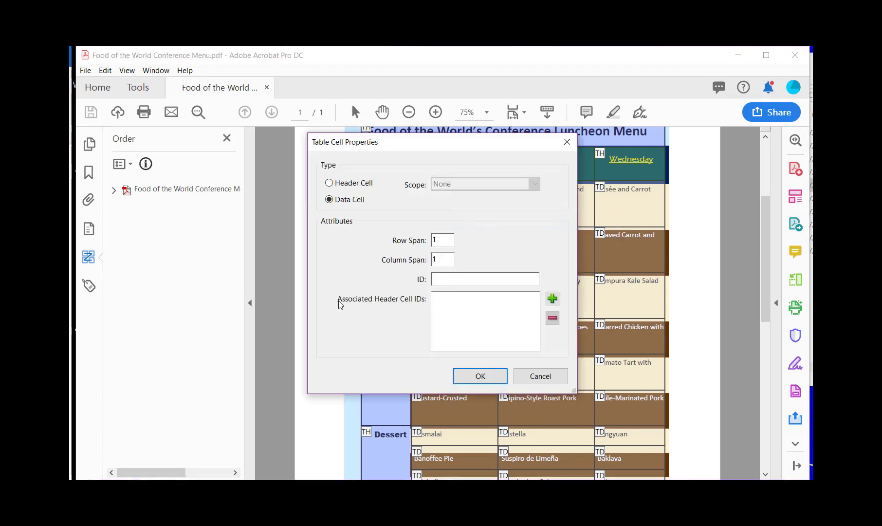
{"action": "mouse_move", "coordinate": [388, 304]}
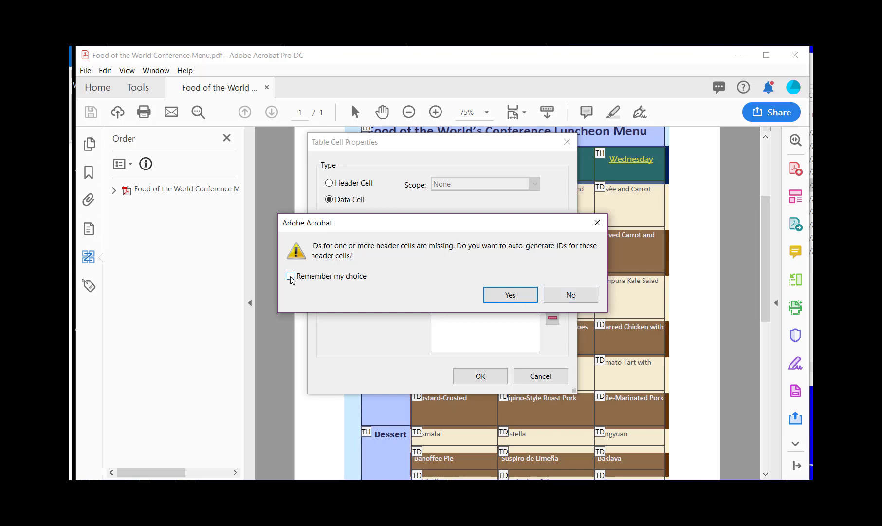
{"action": "left_click", "coordinate": [291, 276]}
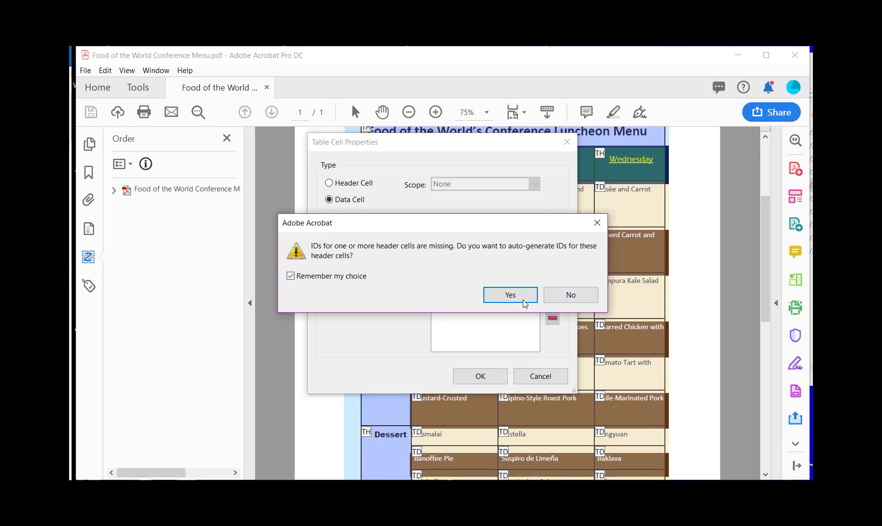
{"action": "left_click", "coordinate": [510, 296]}
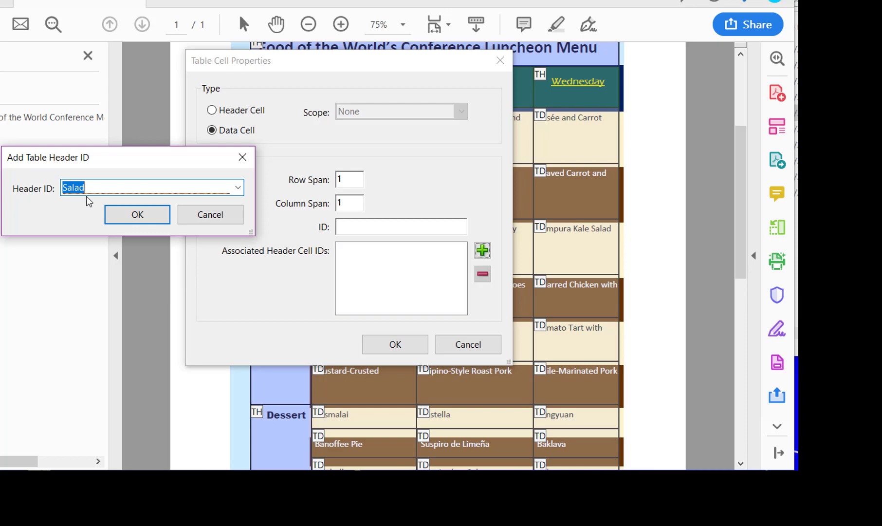
Associate the first salad dish cell with the Salad and Col1 header IDs.
{"action": "left_click", "coordinate": [137, 214]}
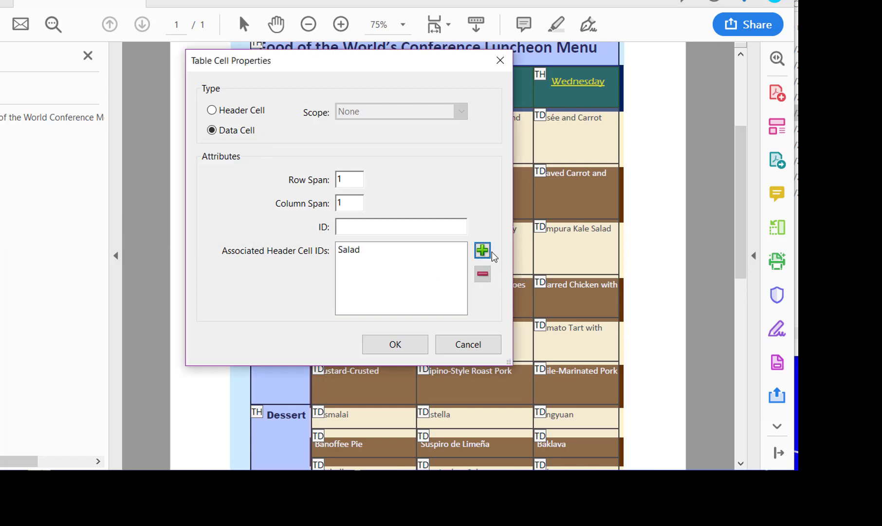
{"action": "left_click", "coordinate": [482, 250]}
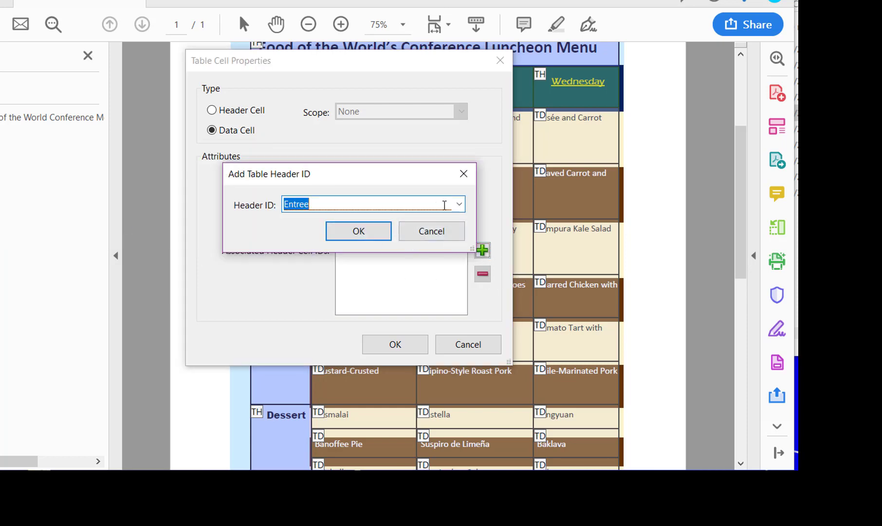
{"action": "left_click", "coordinate": [458, 203]}
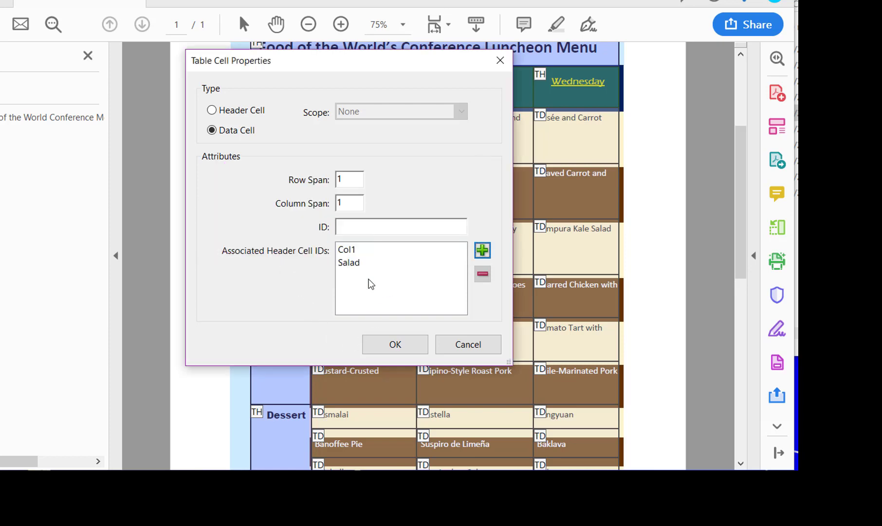
{"action": "mouse_move", "coordinate": [385, 313]}
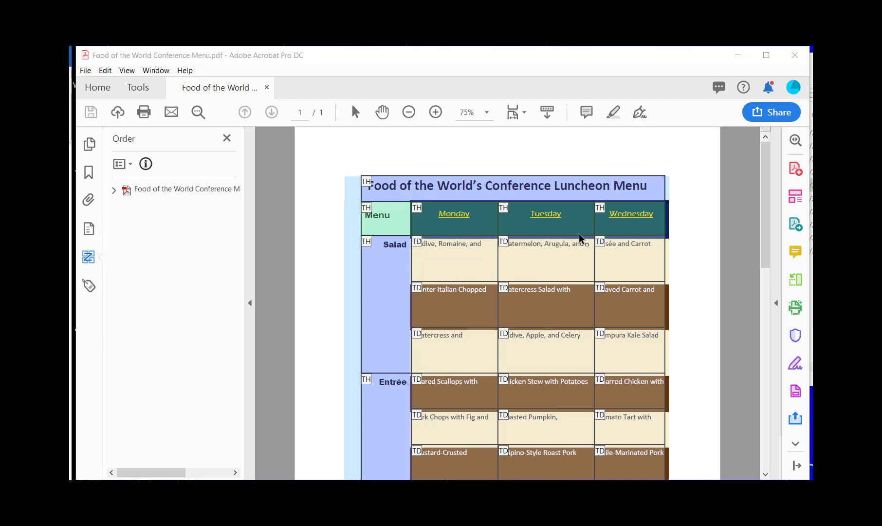
{"action": "mouse_move", "coordinate": [410, 199]}
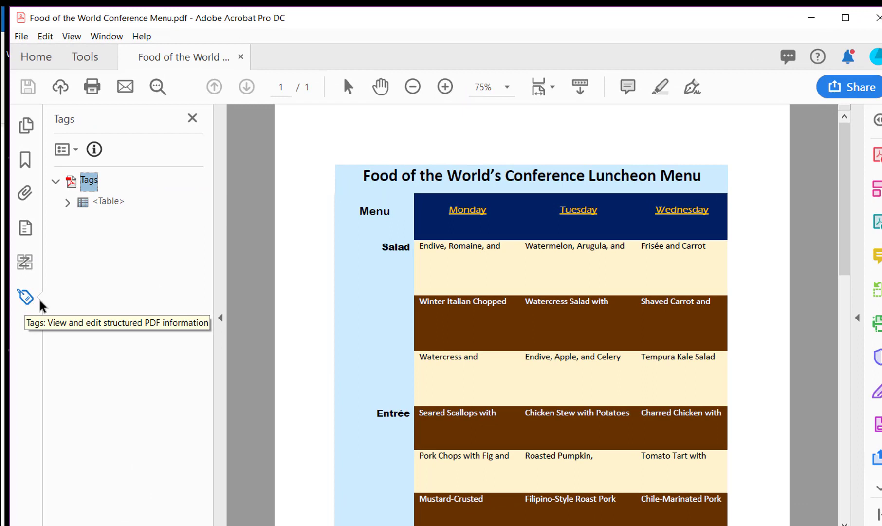
Expand Table > TR > TH in the tag tree and highlight the luncheon menu title content.
{"action": "left_click", "coordinate": [67, 201]}
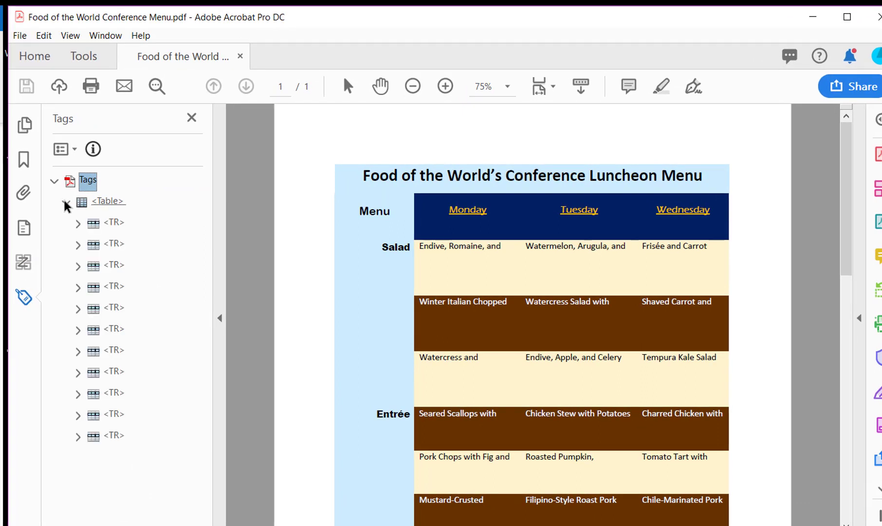
{"action": "left_click", "coordinate": [64, 201]}
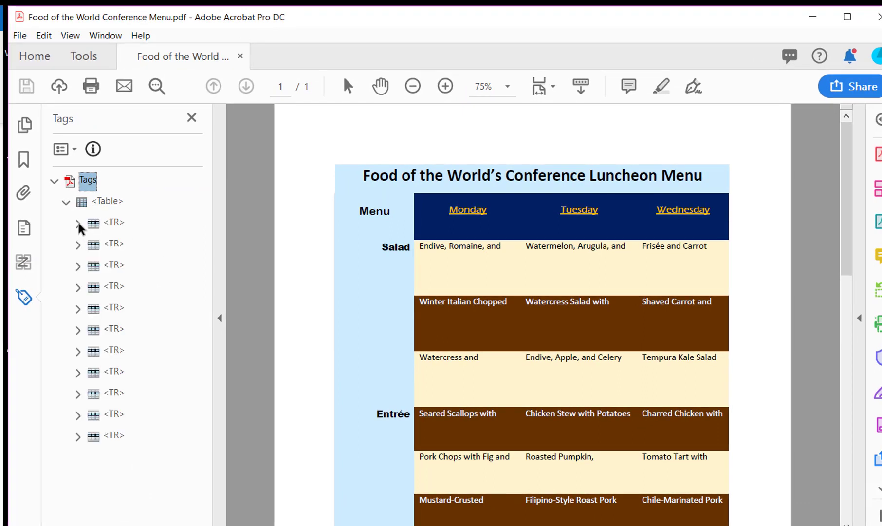
{"action": "left_click", "coordinate": [78, 222]}
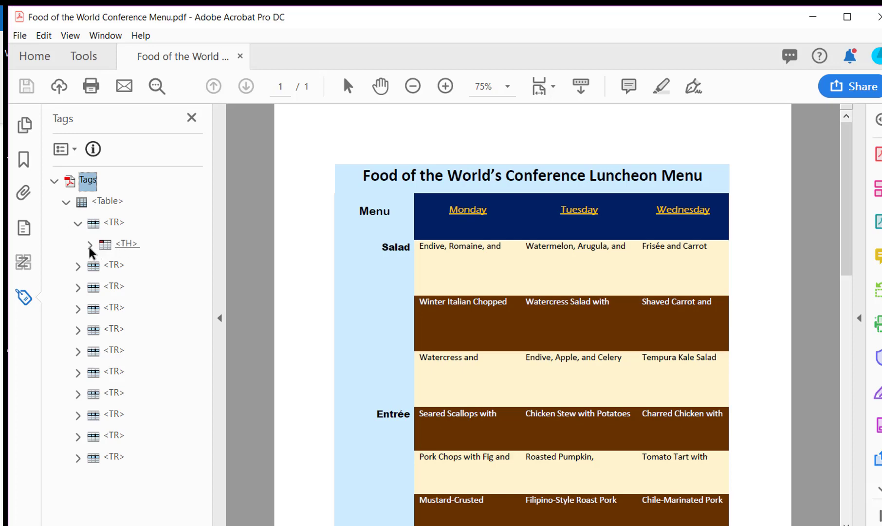
{"action": "left_click", "coordinate": [89, 244]}
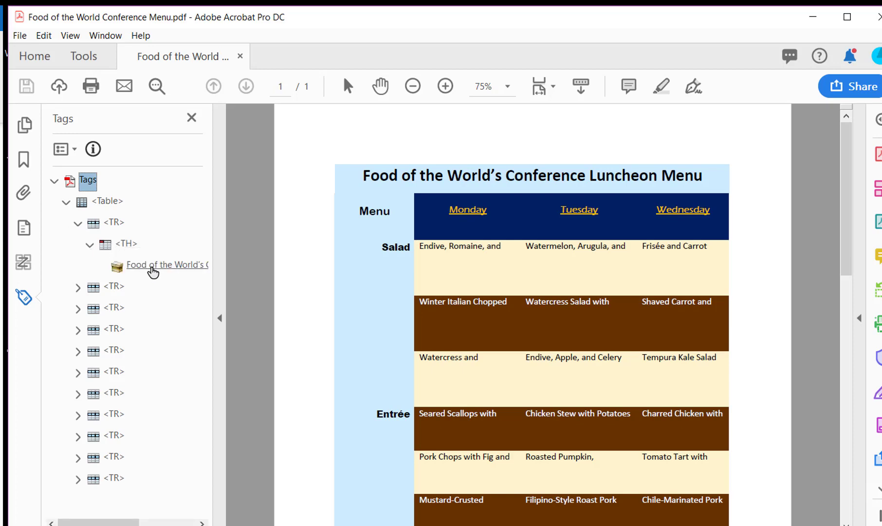
{"action": "left_click", "coordinate": [166, 265]}
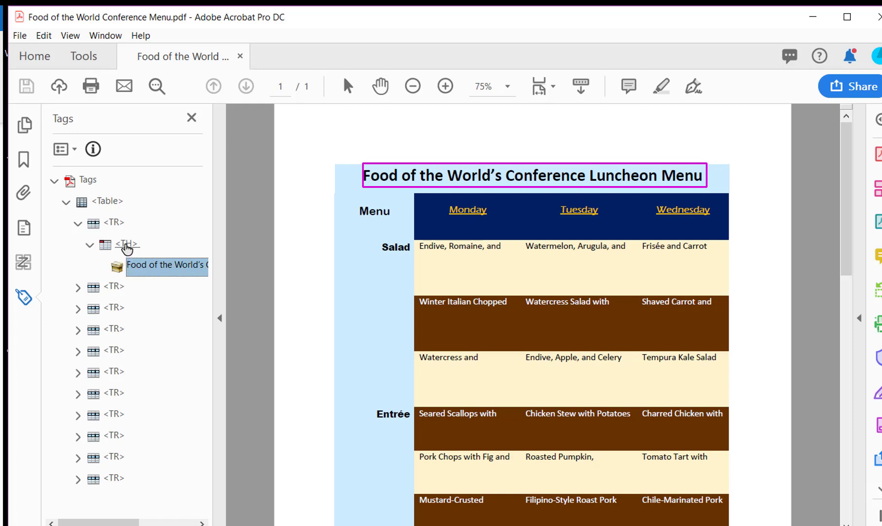
{"action": "right_click", "coordinate": [126, 245]}
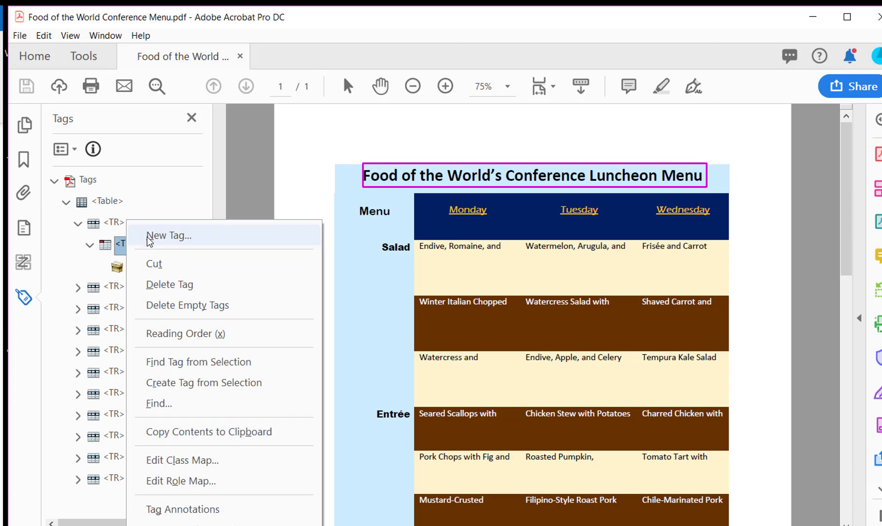
Create a new Heading Level 1 tag beside the title TH cell.
{"action": "left_click", "coordinate": [168, 235]}
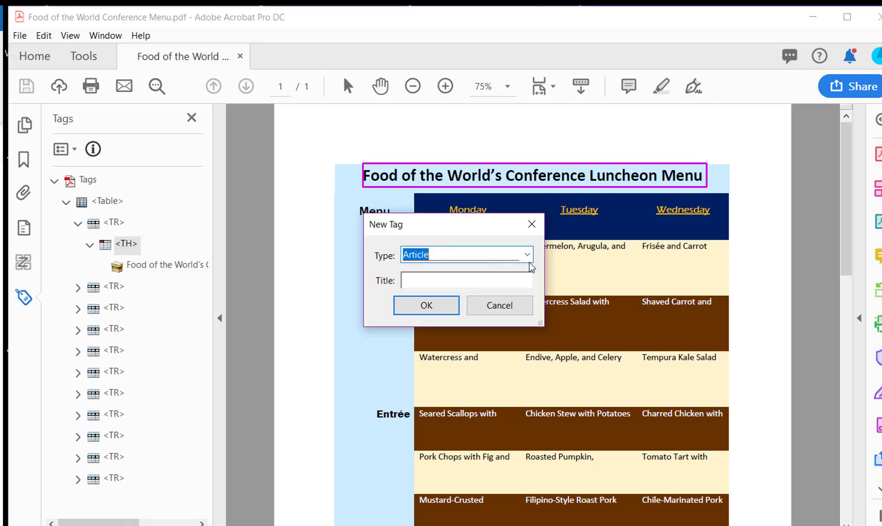
{"action": "left_click", "coordinate": [526, 254]}
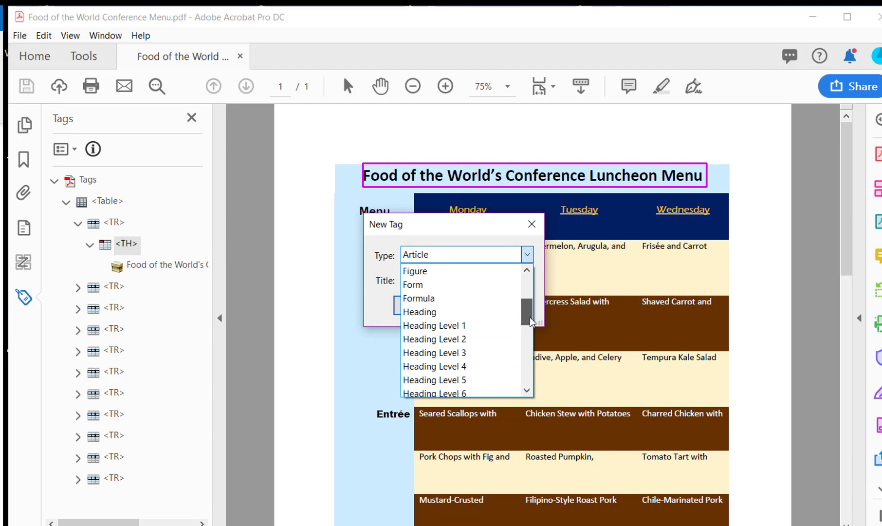
{"action": "left_click", "coordinate": [433, 325]}
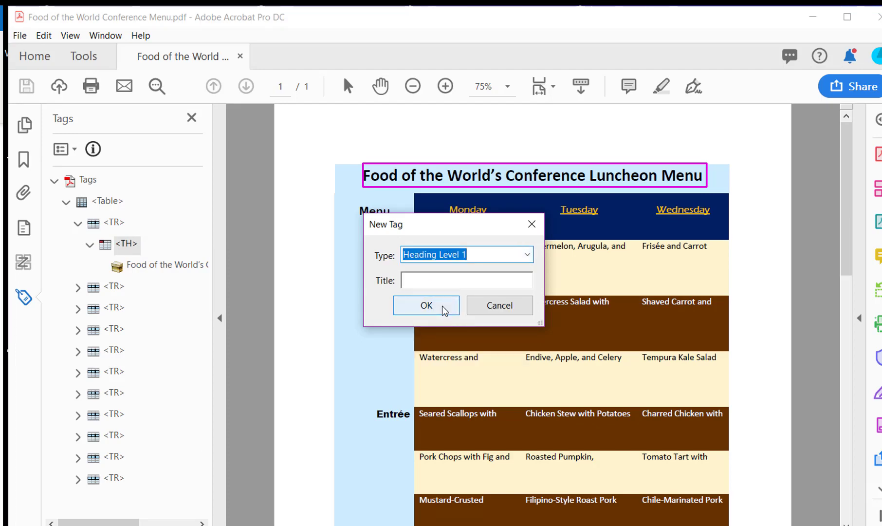
{"action": "left_click", "coordinate": [426, 305]}
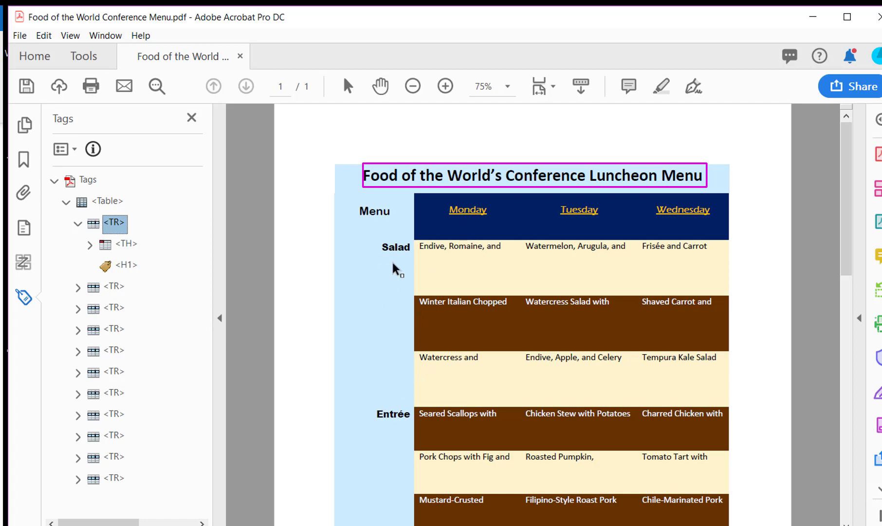
{"action": "mouse_move", "coordinate": [399, 184]}
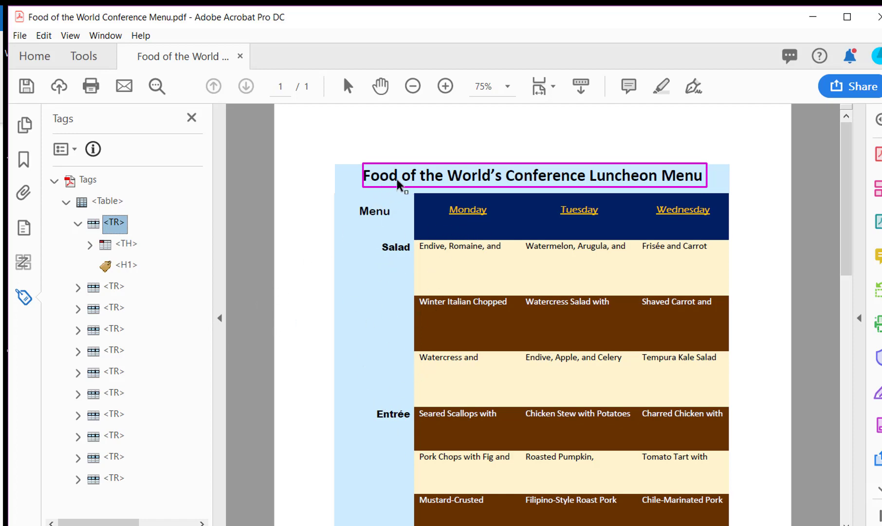
{"action": "mouse_move", "coordinate": [433, 180]}
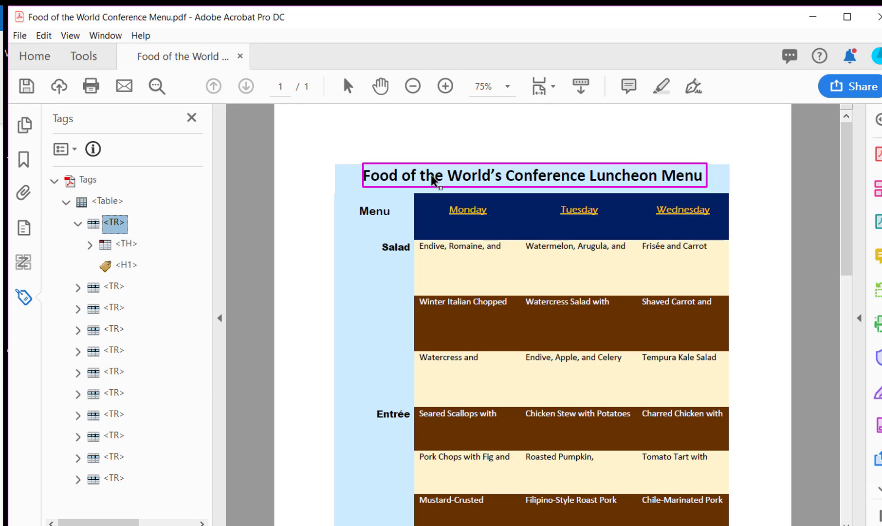